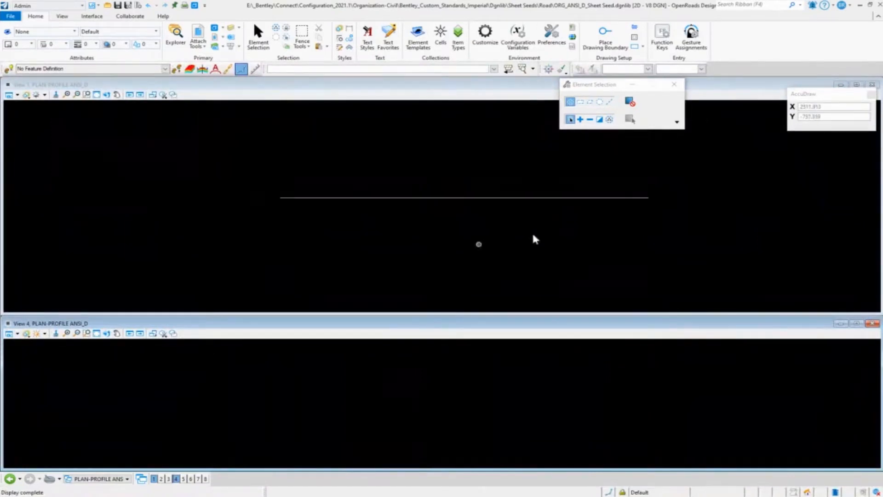
mouse_move(489, 199)
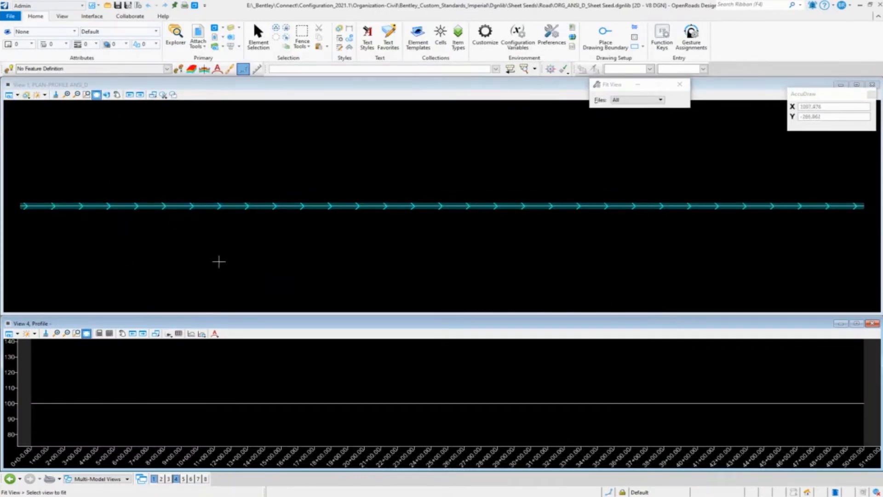
- Fit the profile view and adjust its vertical exaggeration in View Attributes
left_click(8, 333)
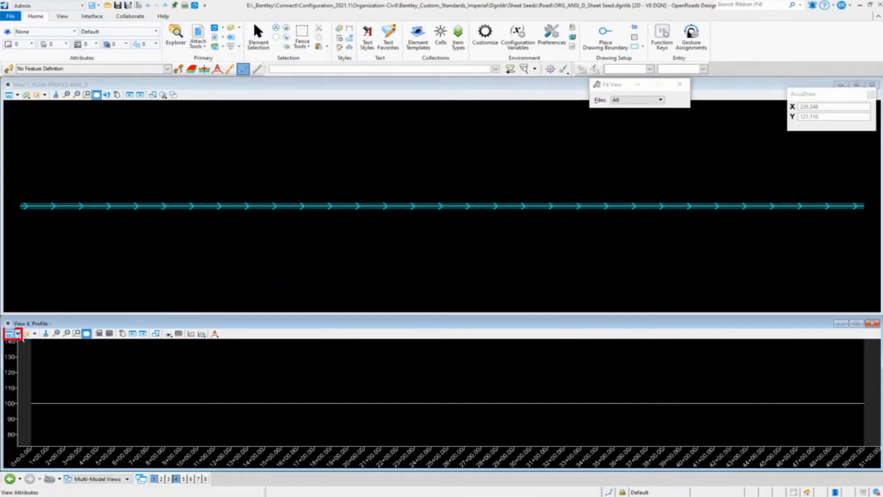
left_click(7, 334)
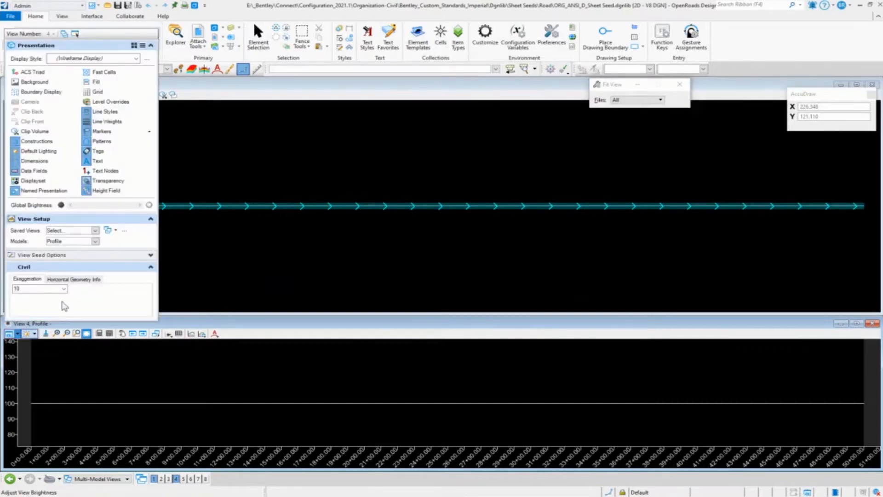
left_click(62, 289)
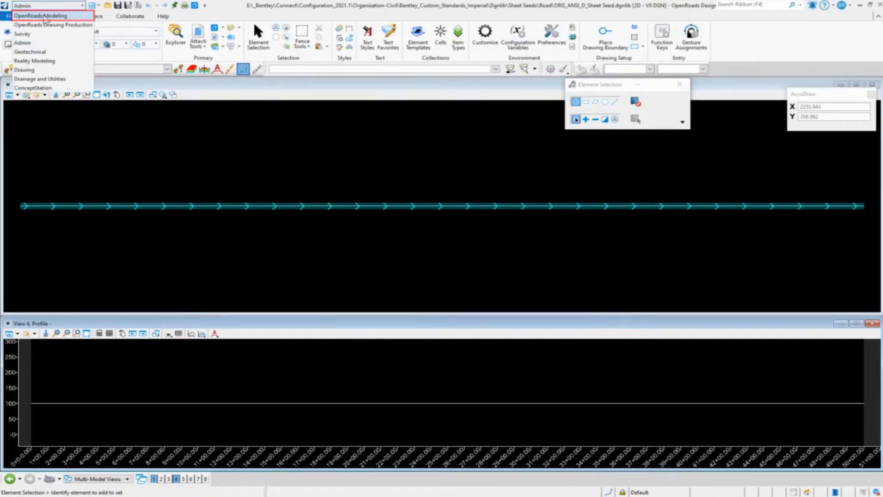
- Start a Civil Plan named boundary in OpenRoads Modeling named 'ORG_(PLAN) and Profile 22x34'
left_click(39, 15)
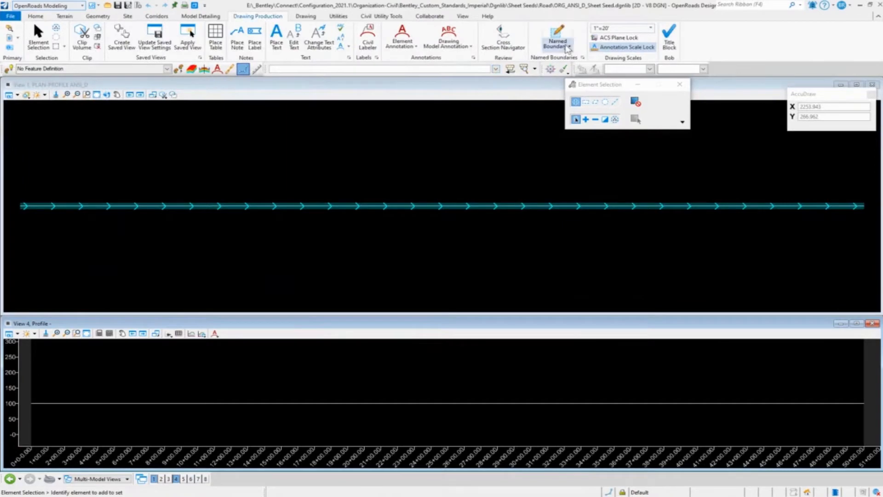
left_click(556, 35)
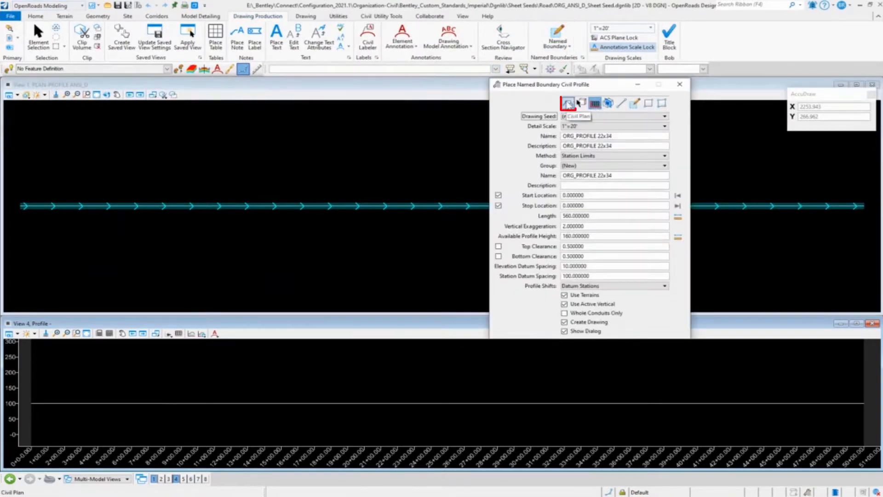
left_click(567, 103)
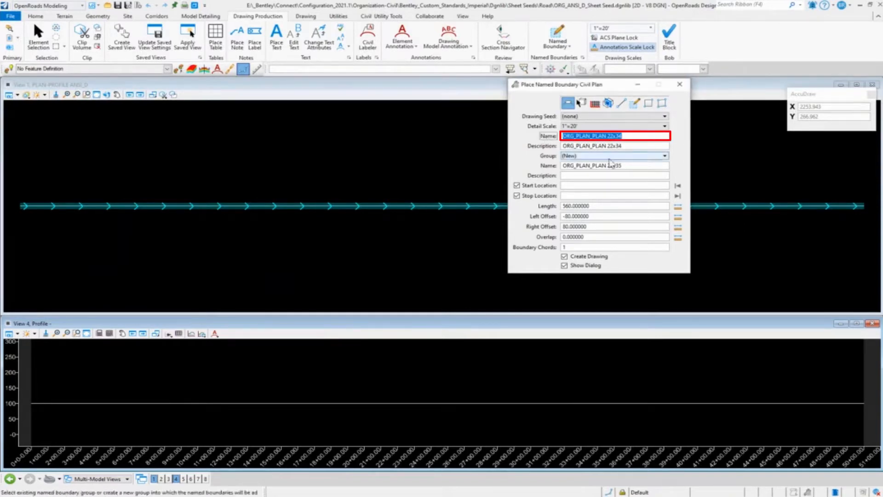
type("ORG_(PLAN) and Profile 22x34")
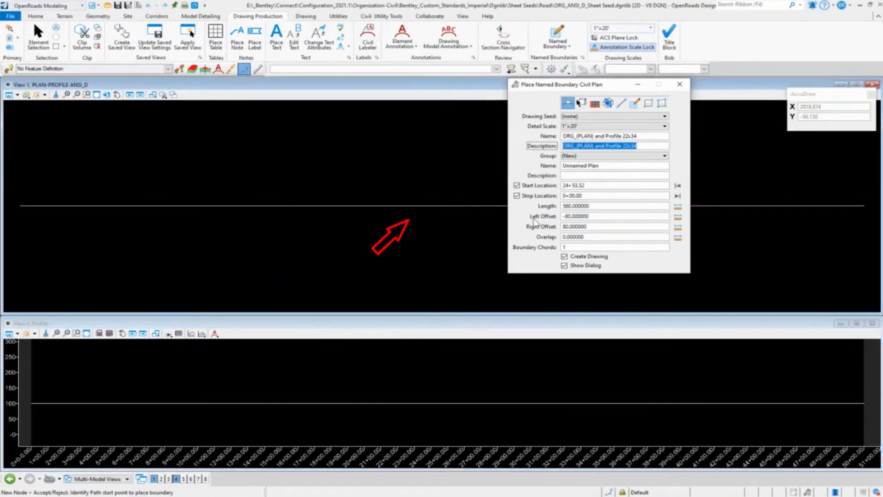
- Pick the alignment as the path and name the group 'ORG_and Profile 22x34'
left_click(677, 186)
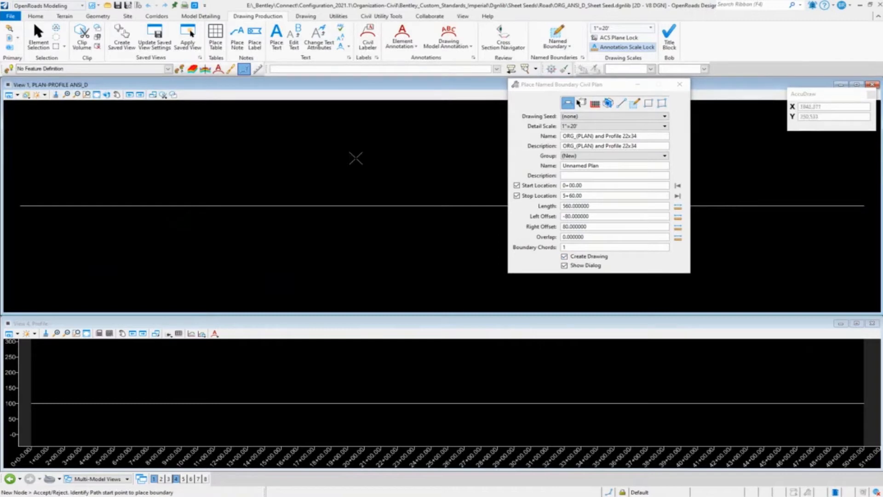
mouse_move(359, 155)
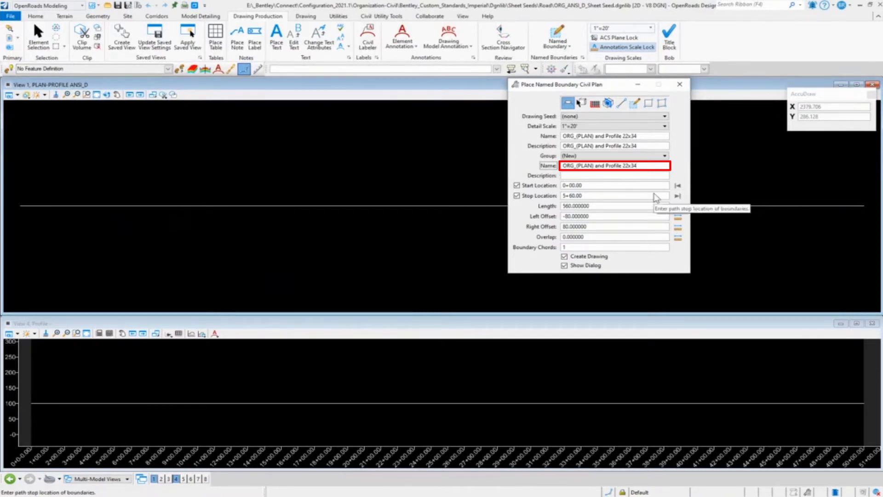
type("ORG_and Profile 22x34")
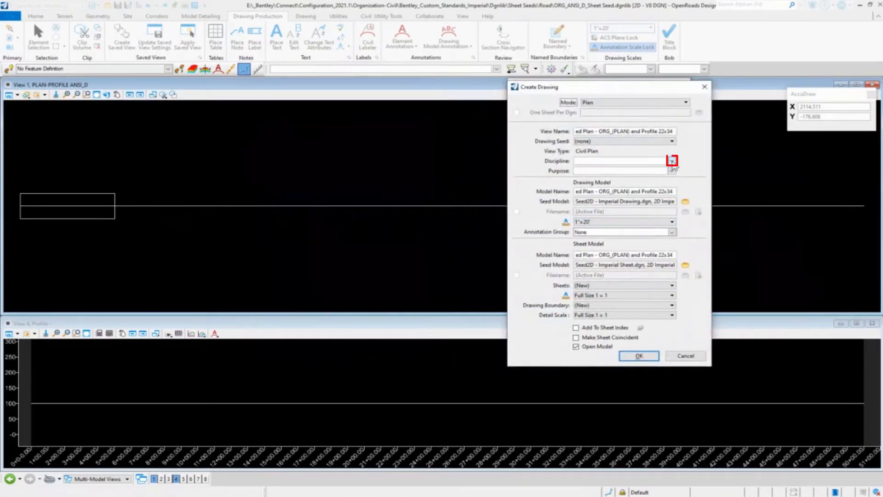
- Set the drawing discipline to Civil and the purpose to Plan
type("Civil")
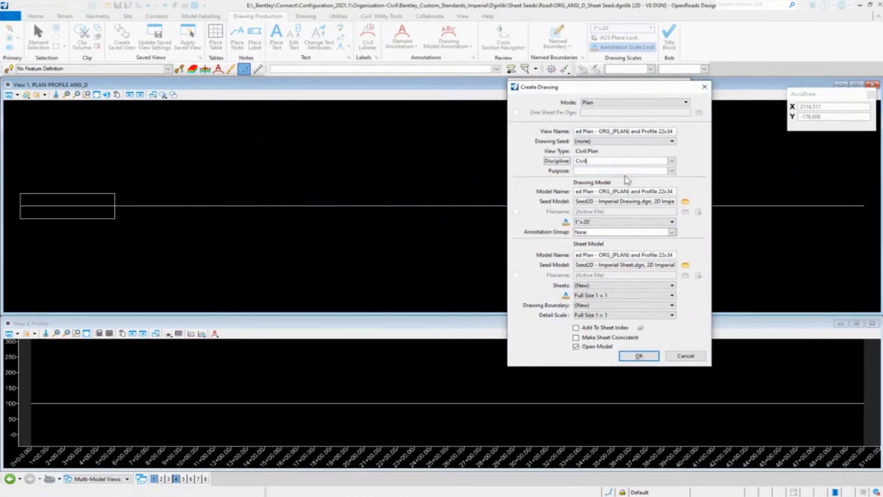
mouse_move(600, 134)
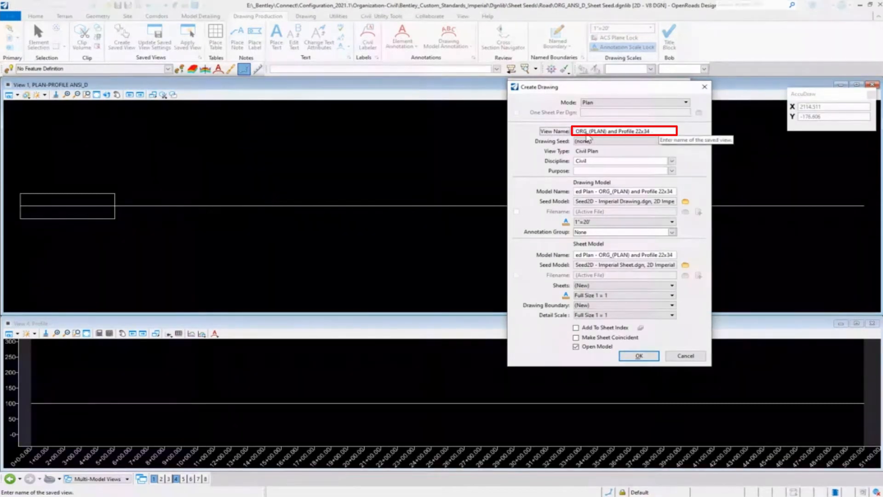
left_click(672, 171)
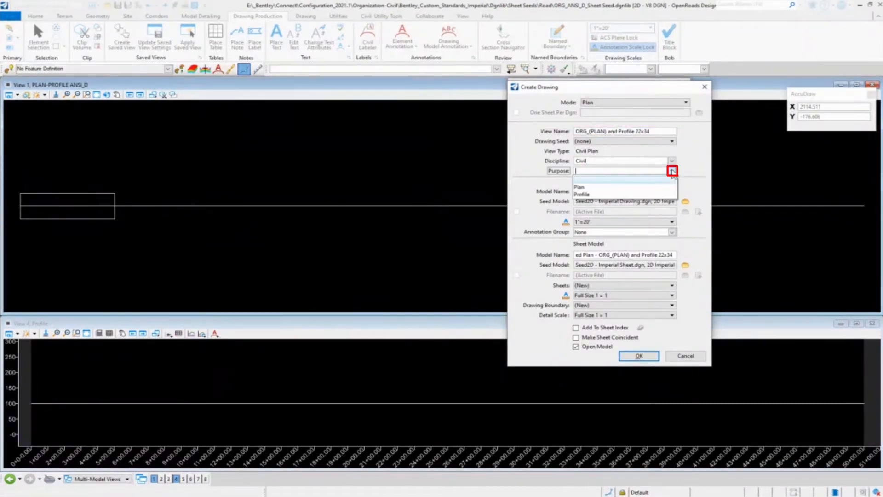
mouse_move(607, 188)
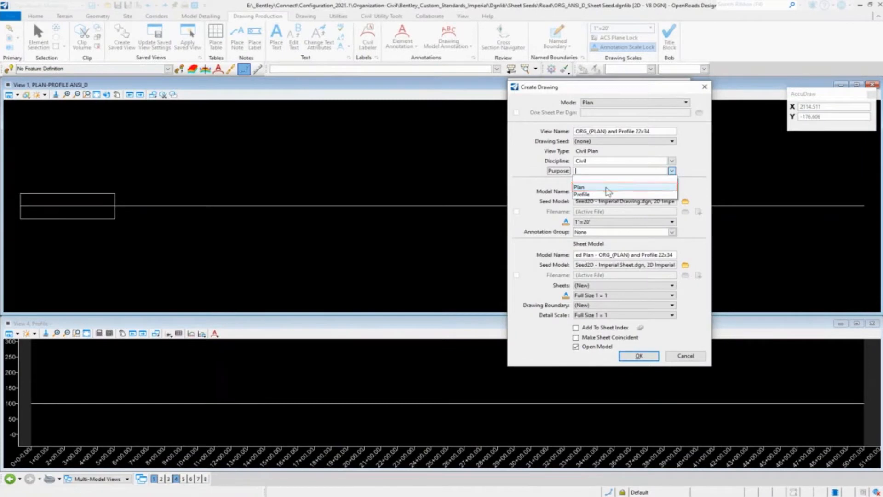
left_click(579, 186)
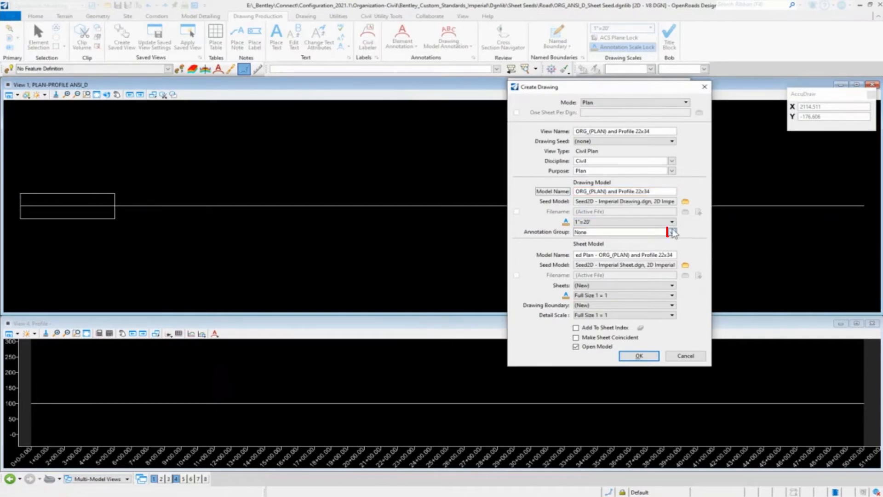
- Choose the Road Plan Annotation group, rename the sheet model and create the drawing
left_click(671, 232)
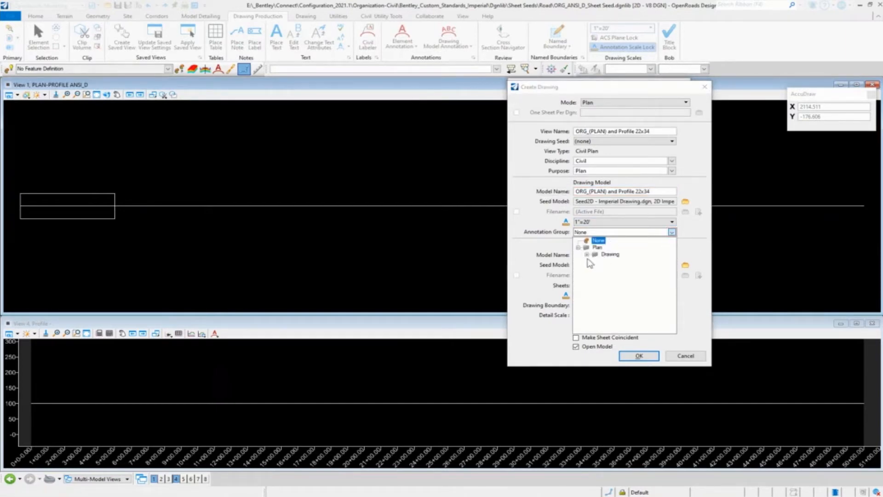
left_click(588, 254)
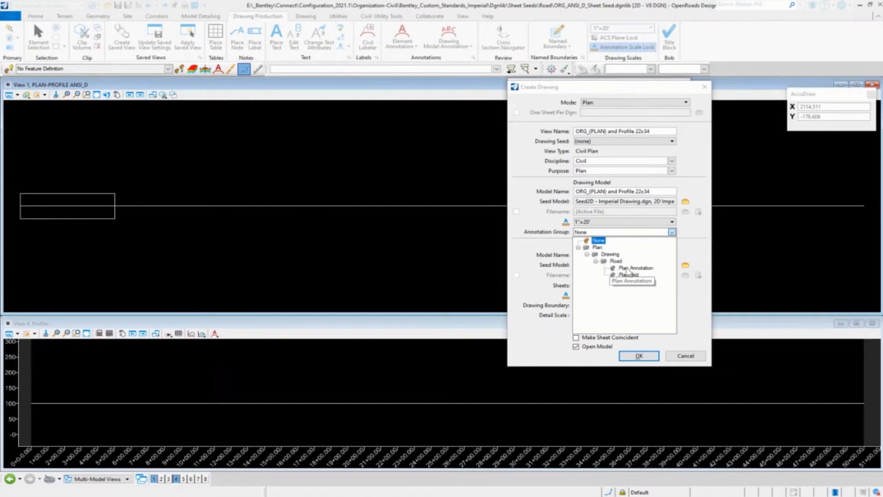
left_click(634, 268)
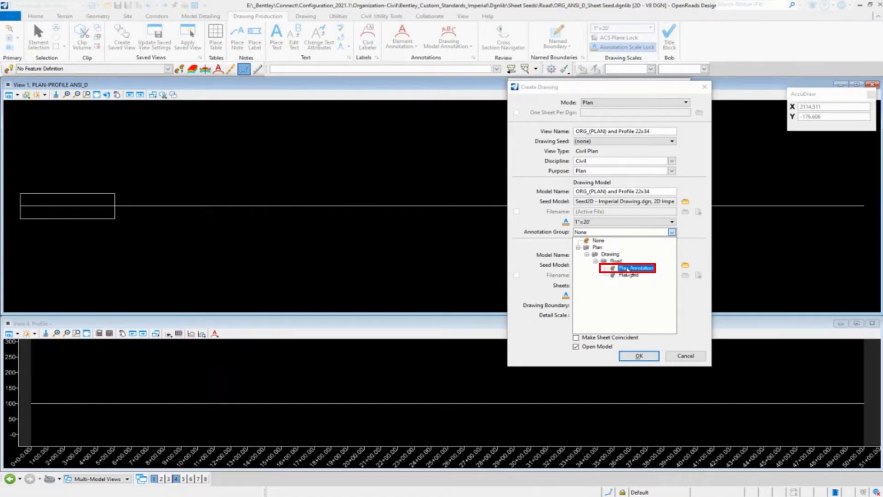
left_click(627, 268)
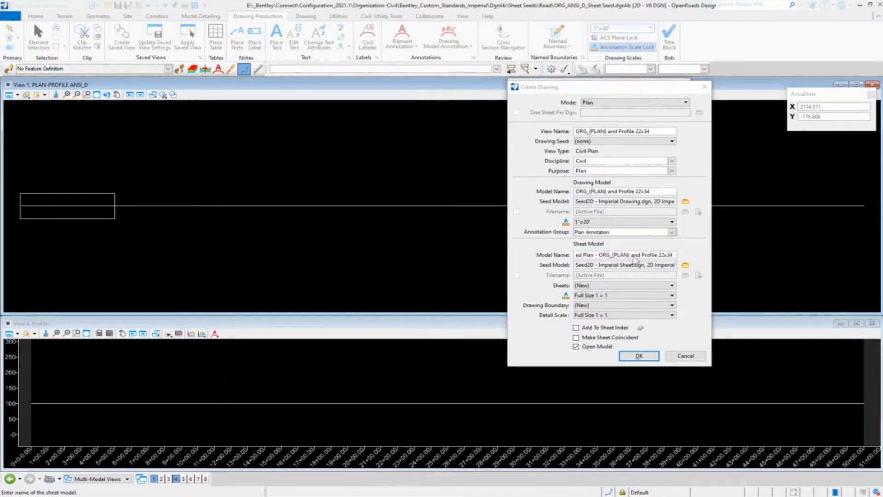
left_click(624, 254)
type("plan")
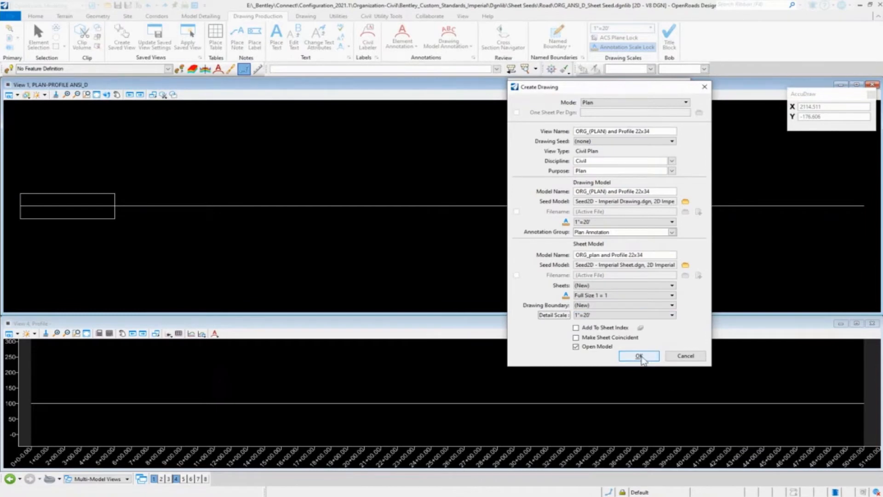
left_click(638, 356)
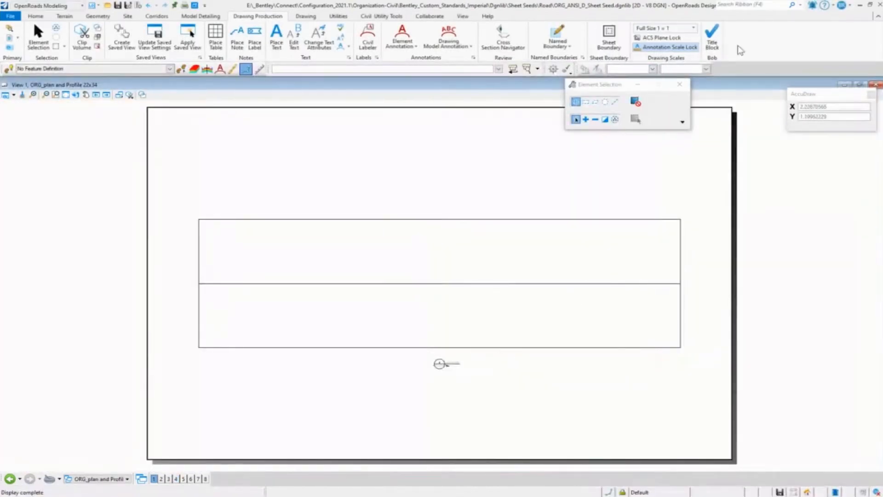
- Place the title block border and switch its reference to the ANSI D - Plan and Profile model
left_click(712, 37)
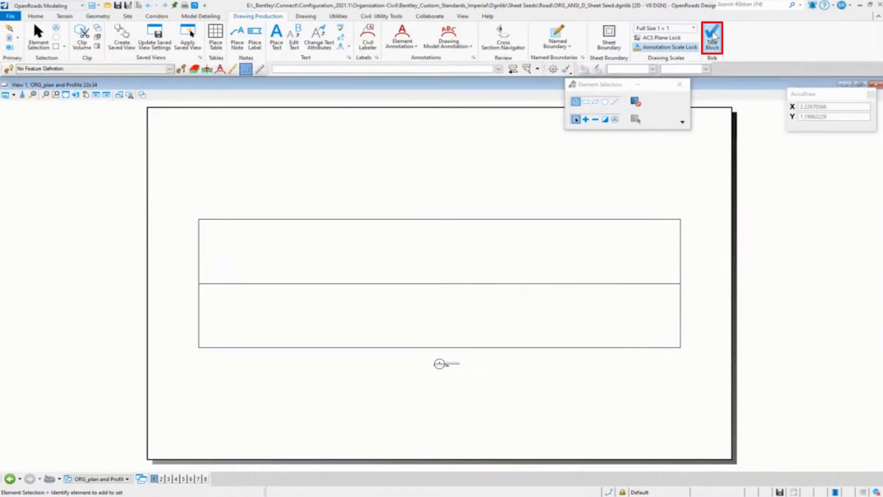
left_click(713, 37)
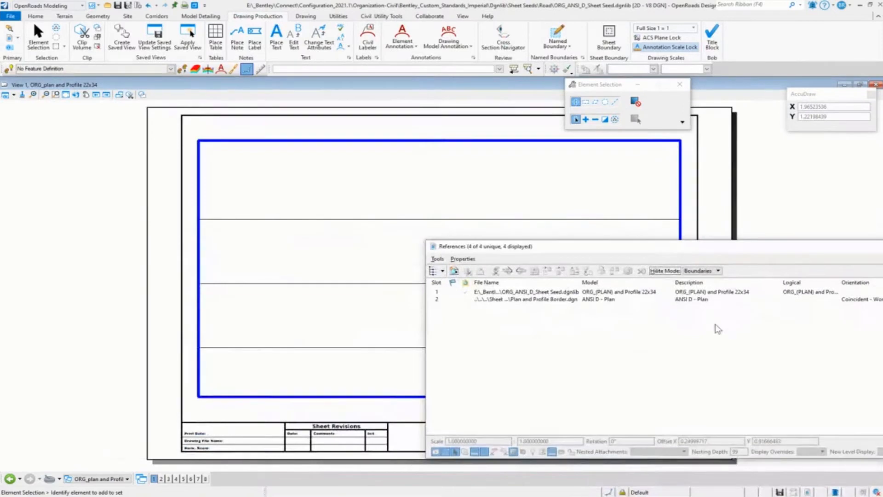
left_click(517, 300)
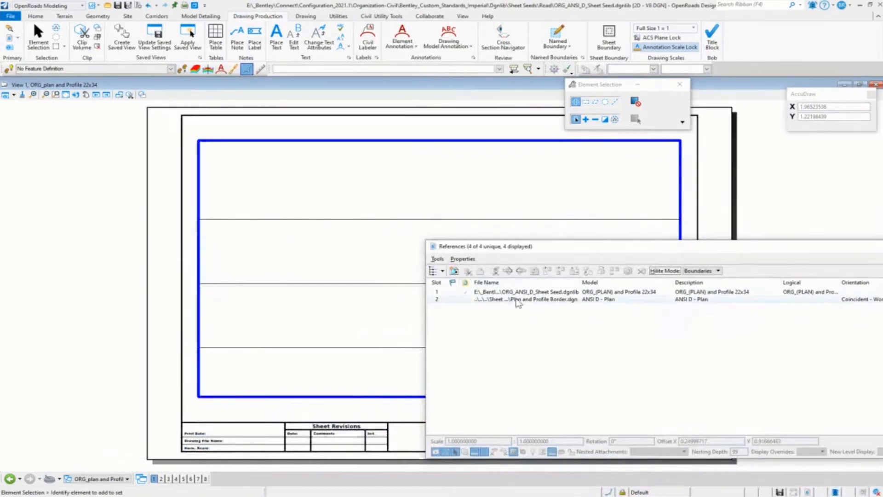
double_click(514, 299)
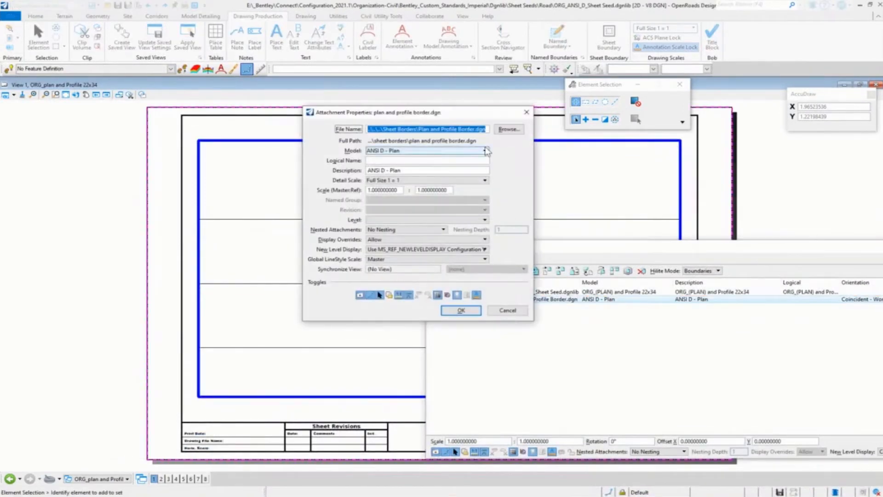
left_click(487, 151)
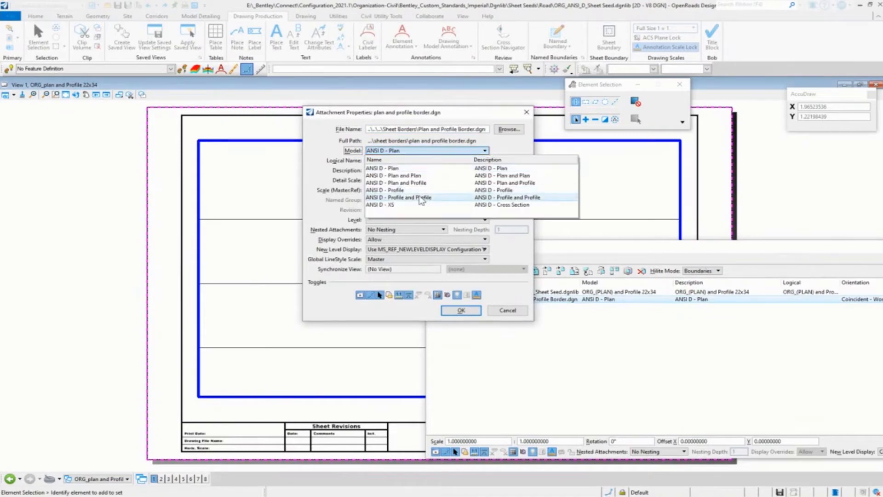
mouse_move(417, 189)
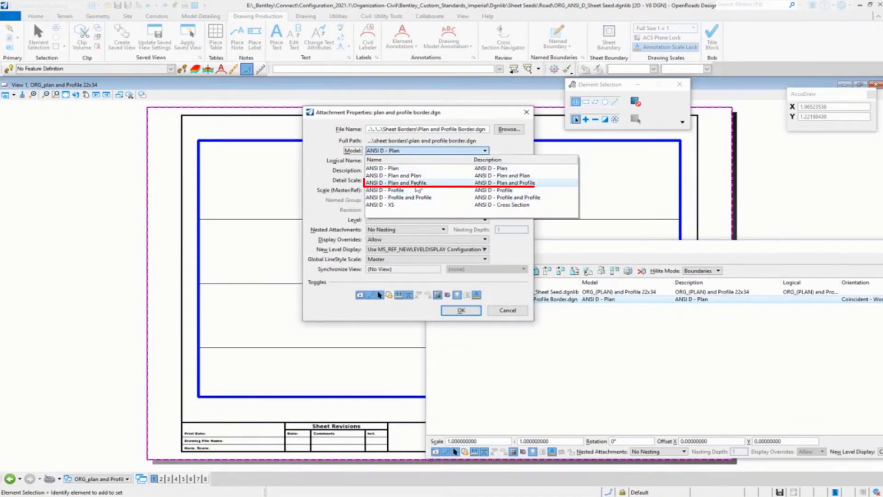
left_click(395, 182)
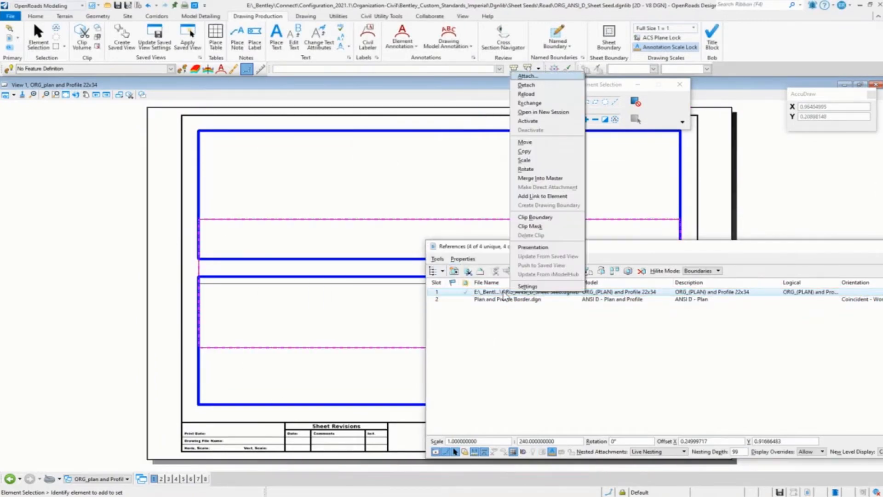
- Delete the drawing boundary shape while keeping its reference, then fit the sheet in view
left_click(524, 142)
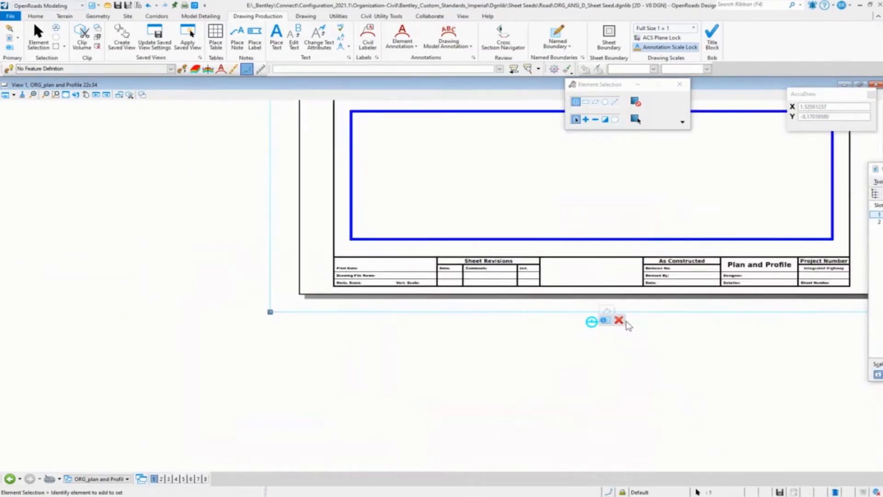
left_click(619, 320)
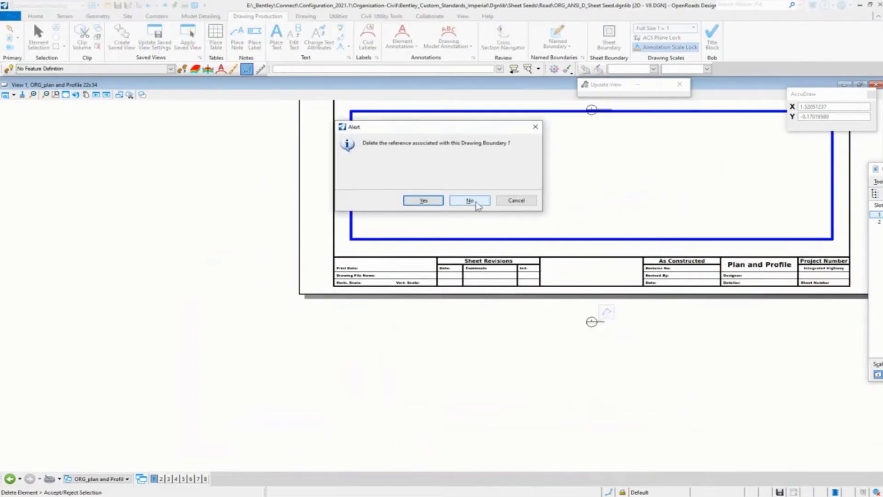
left_click(469, 200)
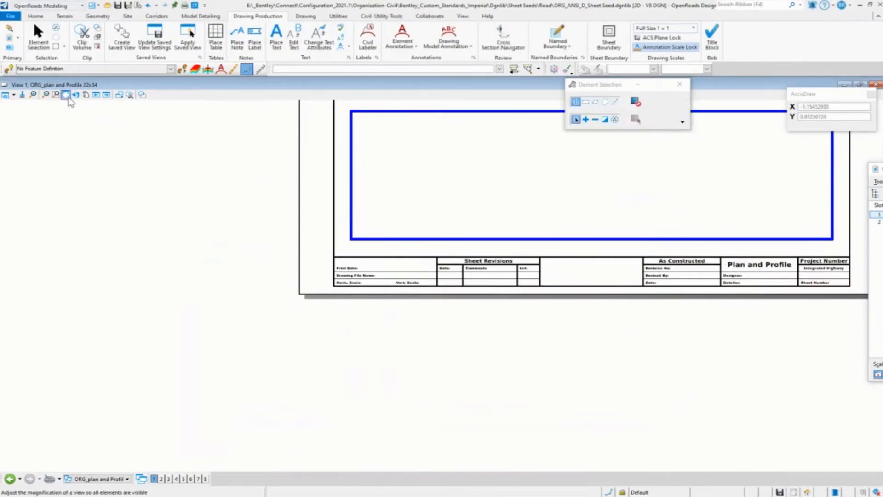
left_click(67, 94)
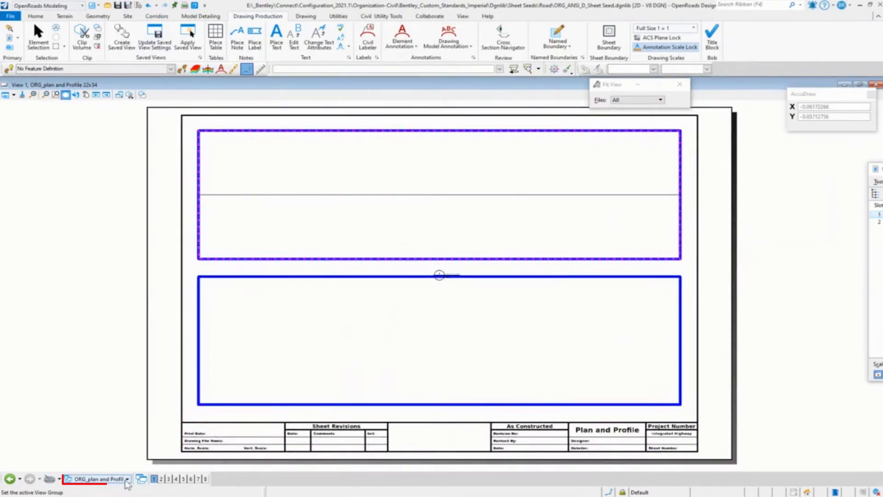
left_click(131, 478)
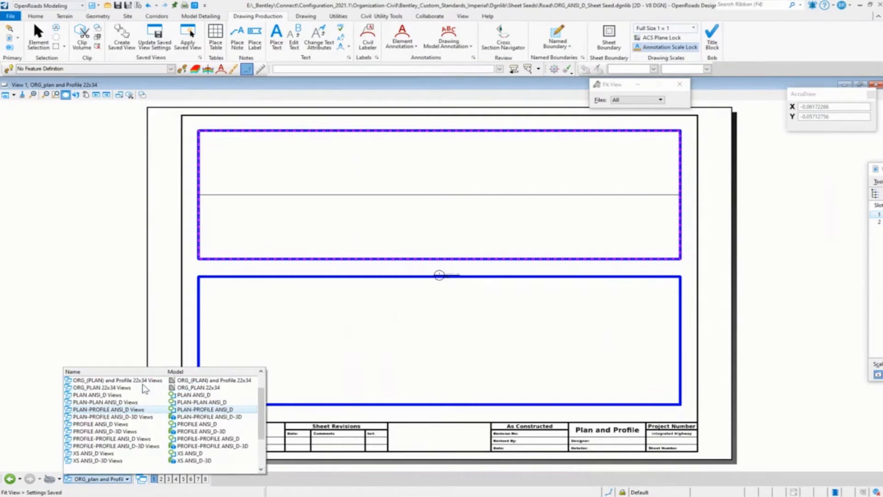
left_click(113, 380)
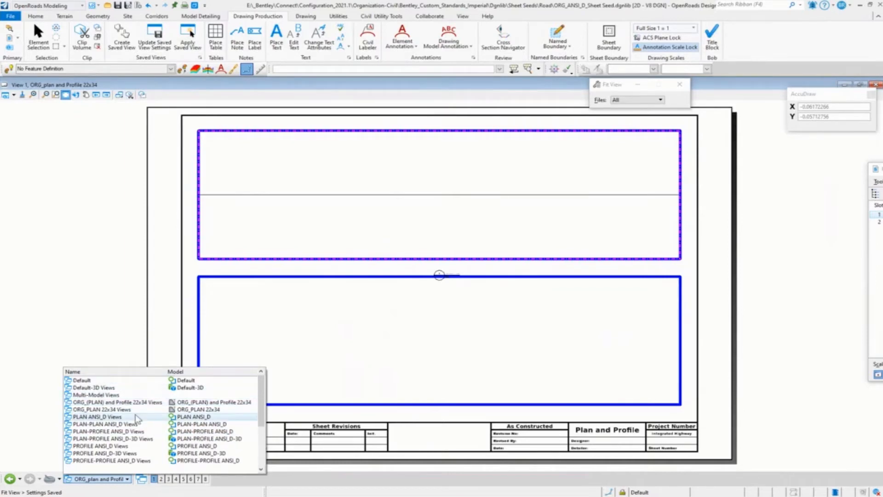
- Switch to the PLAN-PROFILE ANSI_D view group and show the edge of pavement line's profile
left_click(105, 431)
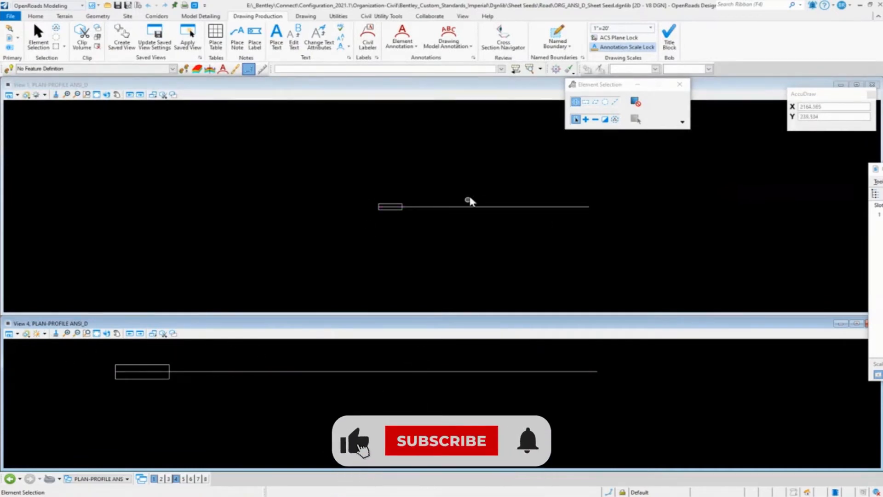
left_click(492, 206)
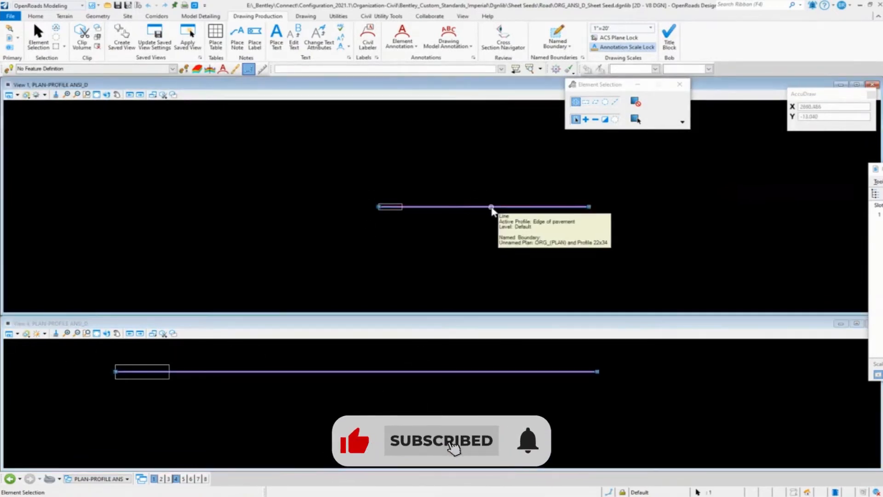
left_click(491, 206)
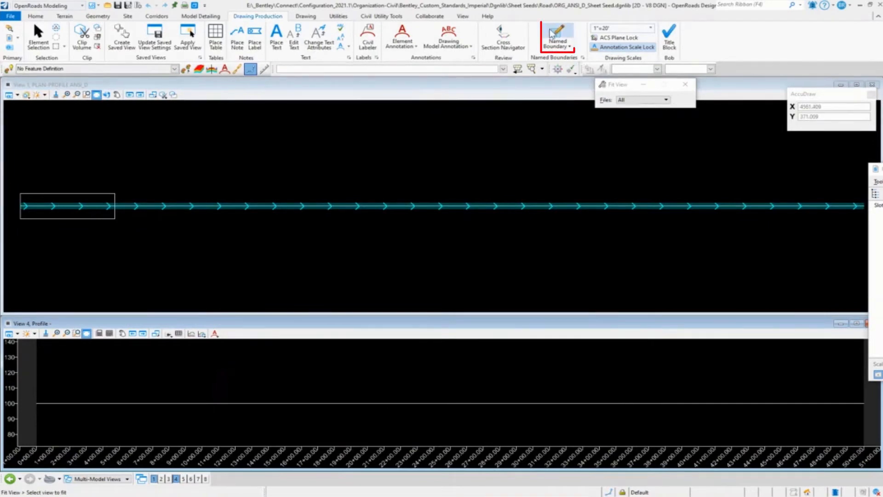
- Start a Civil Profile named boundary named 'ORG_plan and (PROFILE) 22x34'
left_click(558, 35)
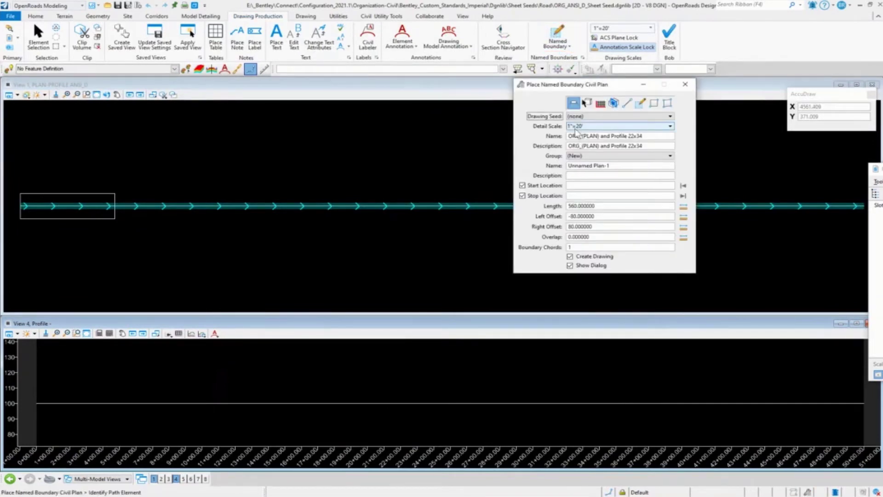
left_click(600, 103)
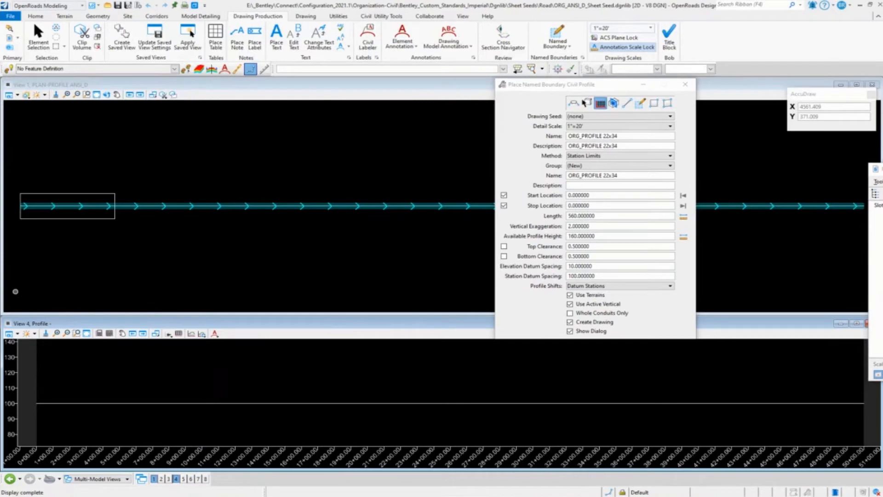
double_click(608, 136)
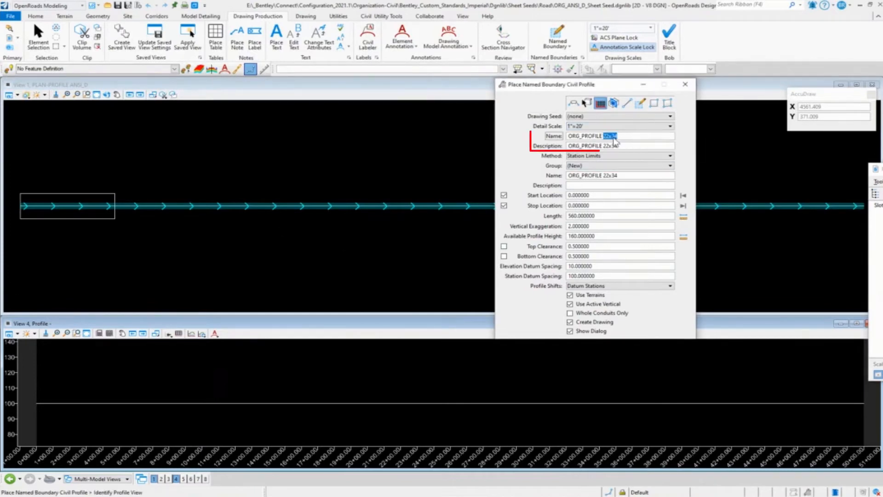
type("ORG_plan and (PROFILE) 22x34")
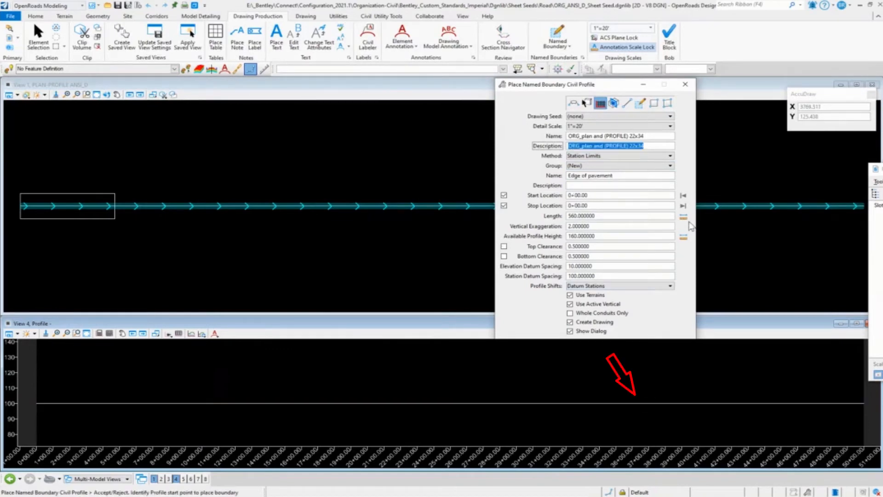
- Set the method to From Plan Group using the Unnamed Plan group
left_click(619, 205)
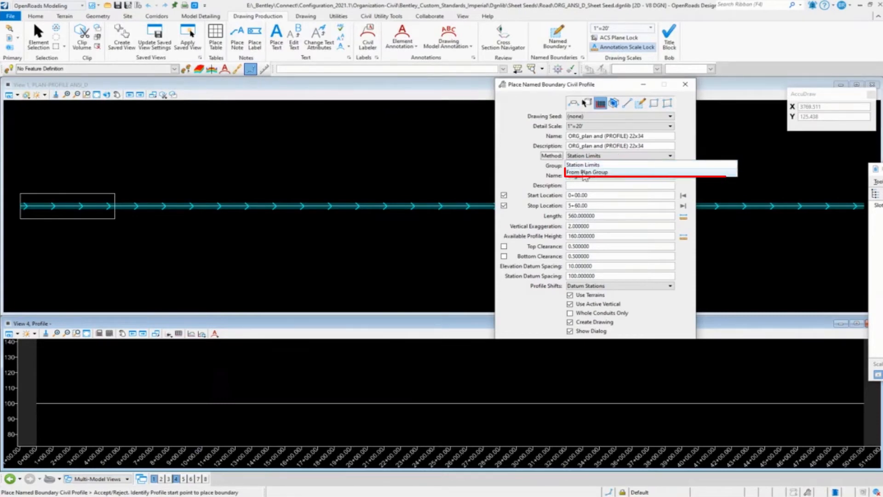
left_click(586, 172)
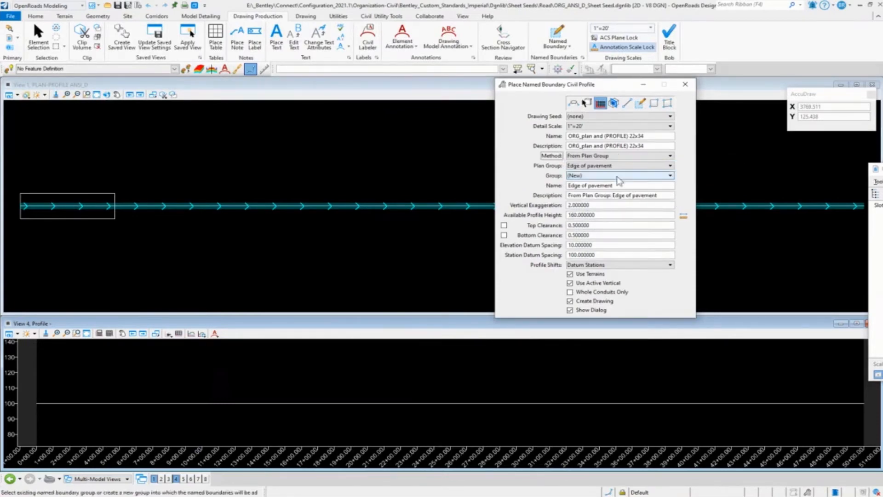
left_click(669, 165)
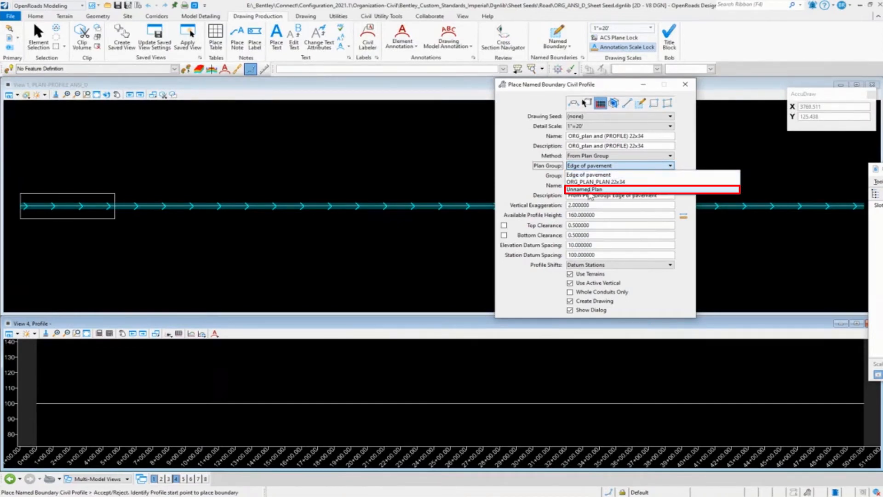
left_click(583, 189)
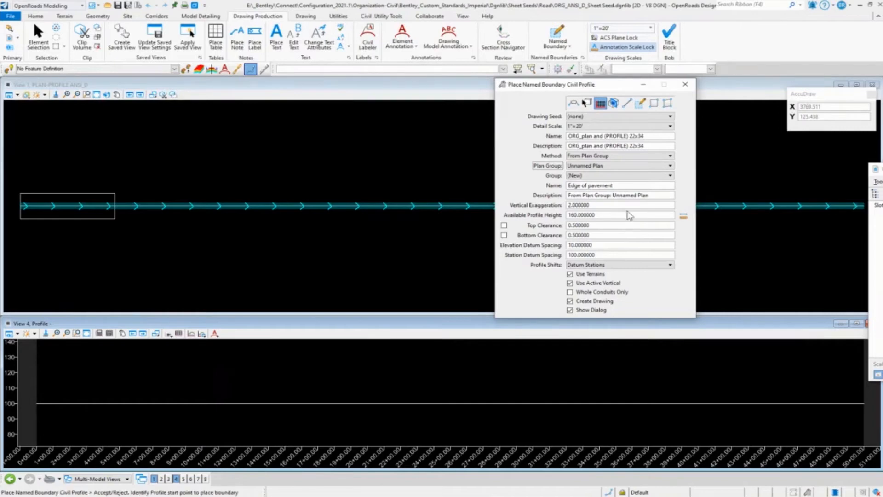
left_click(668, 103)
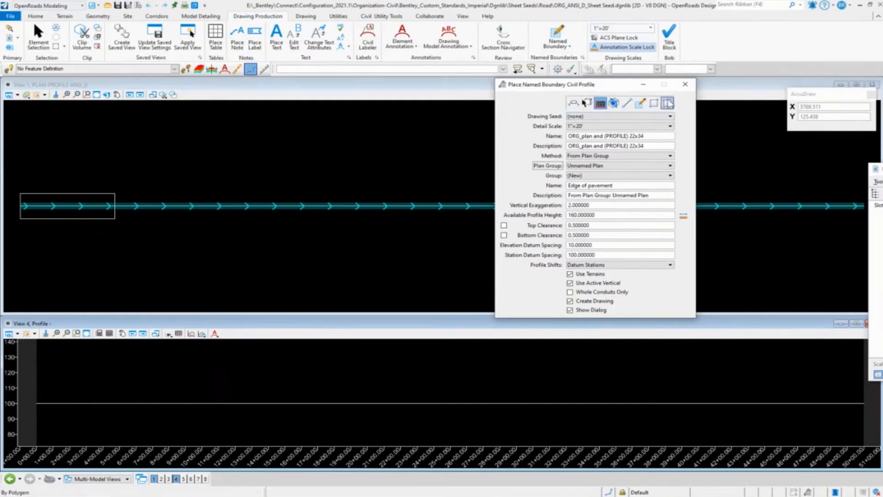
left_click_drag(549, 84, 569, 91)
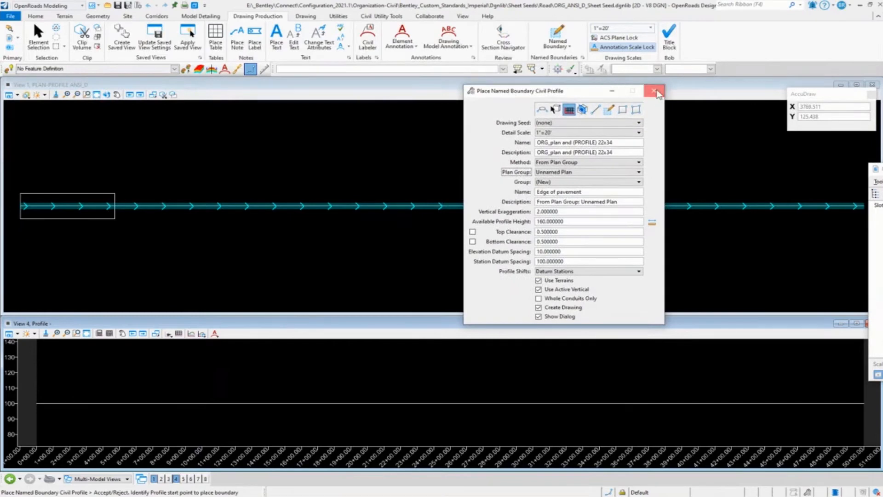
- Check in Named Boundaries that Unnamed Plan holds ORG_(PLAN) and Profile 22x34, then close the list
left_click(653, 90)
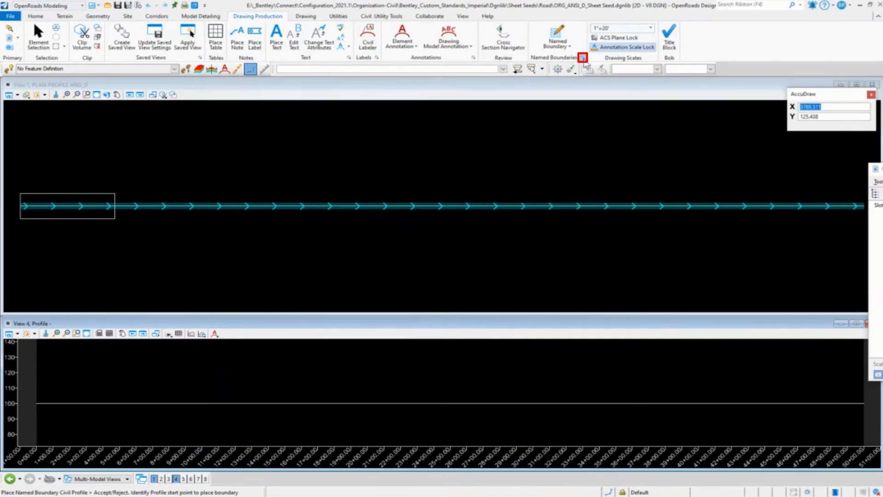
left_click(583, 57)
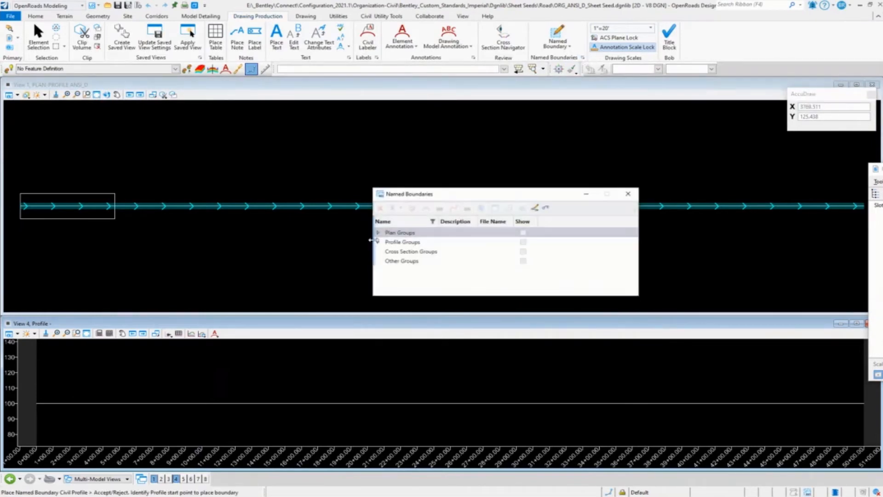
left_click(377, 232)
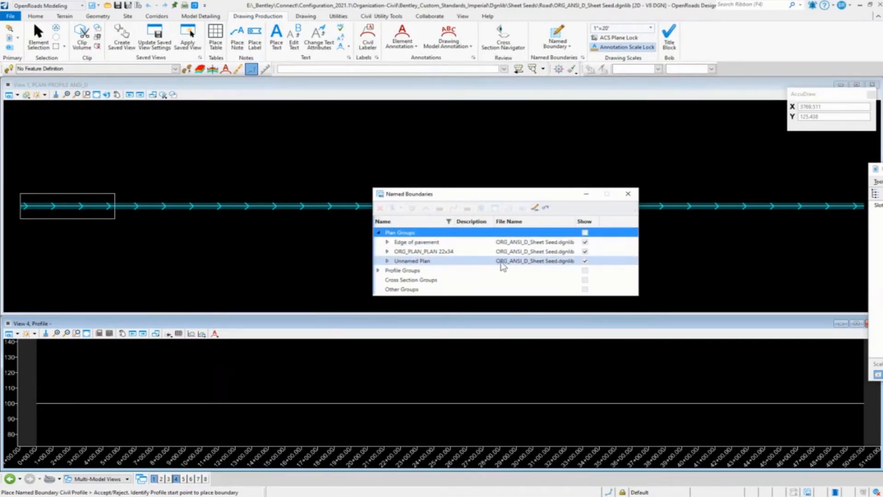
left_click(413, 261)
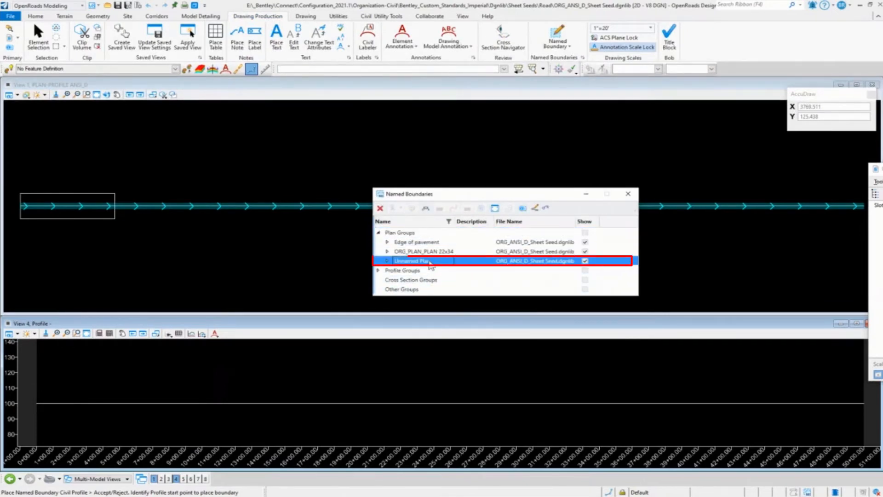
left_click(386, 261)
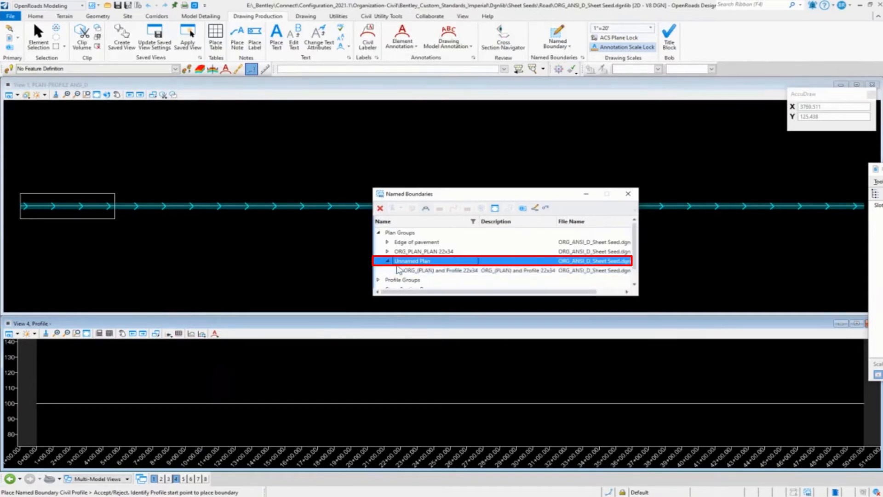
mouse_move(567, 198)
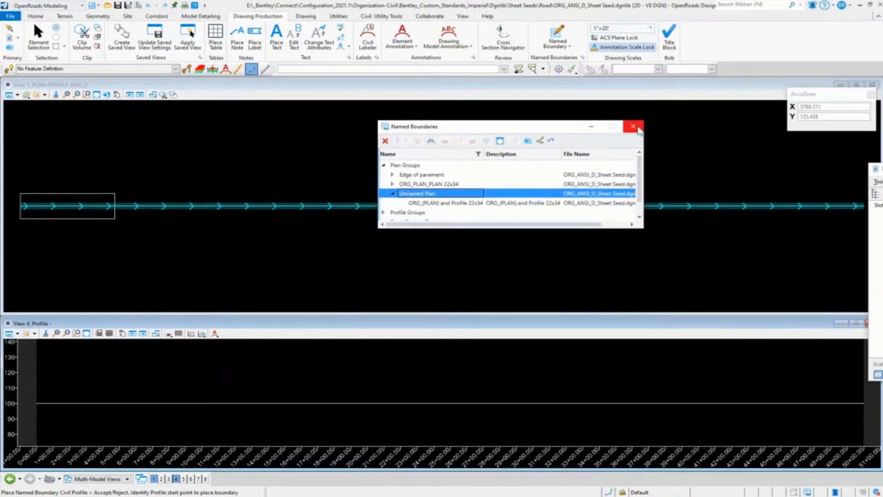
left_click(632, 126)
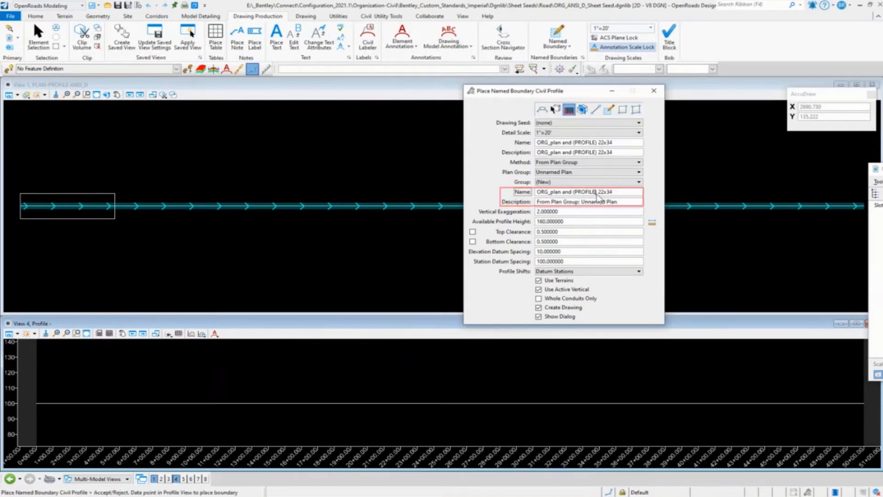
- Edit the profile group name and set the available profile height to 80
double_click(585, 192)
type("profile")
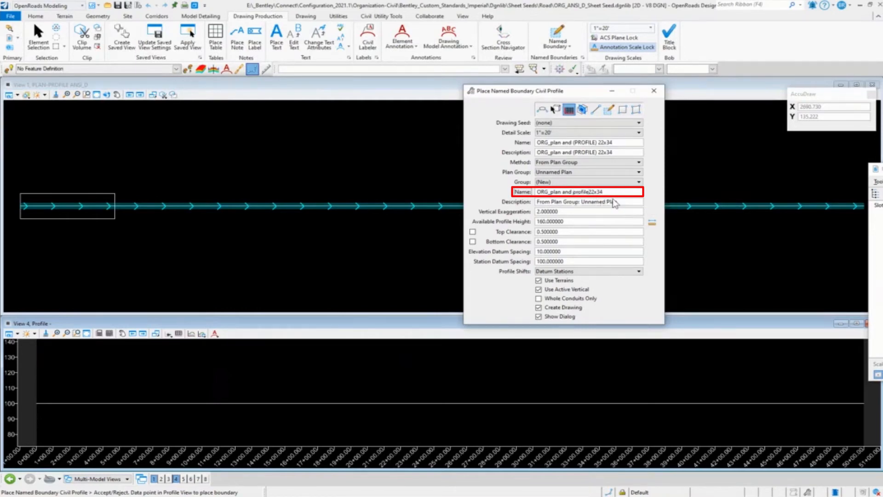
left_click(564, 221)
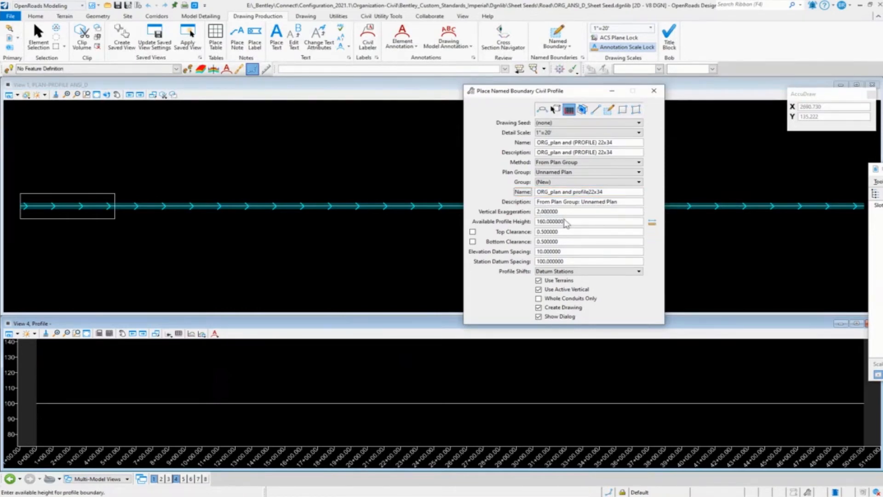
mouse_move(572, 228)
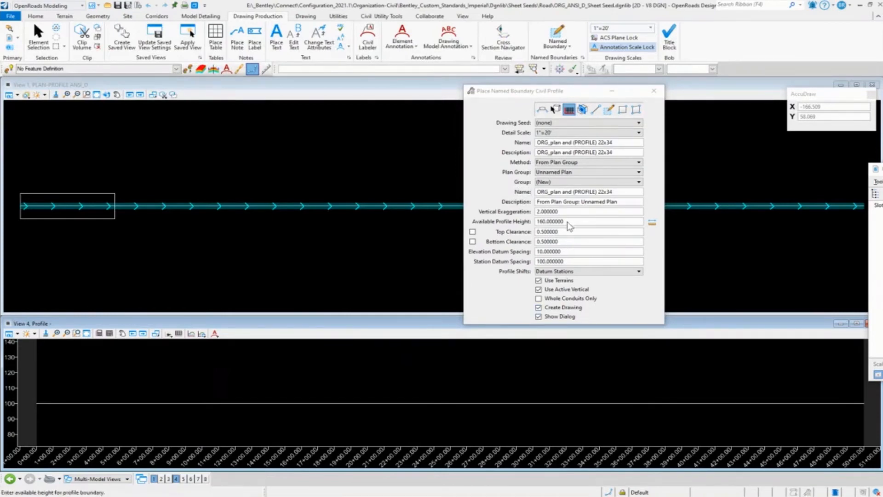
left_click(586, 221)
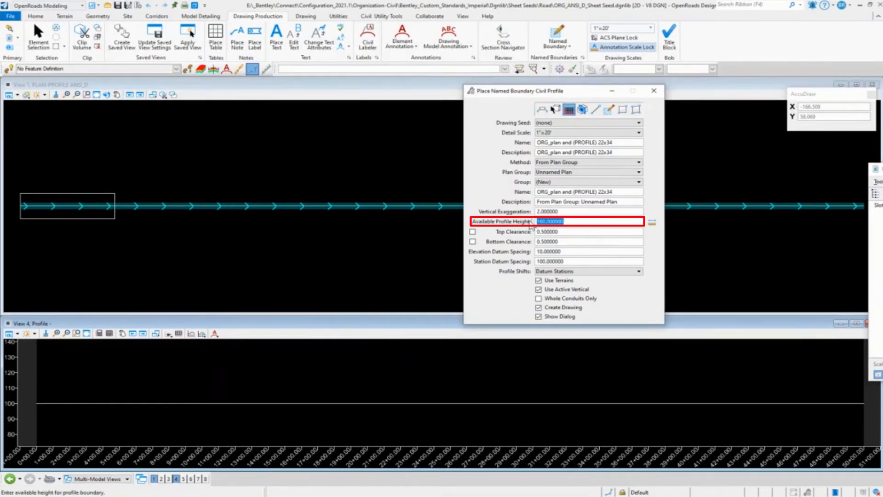
type("80")
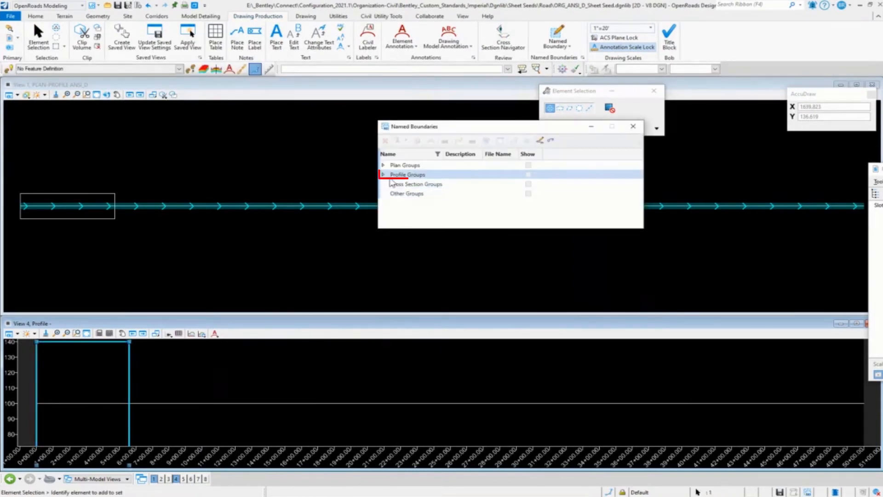
- Locate the ORG_PROFILE 22x34 boundary in Named Boundaries and act on it from its context menu
left_click(383, 175)
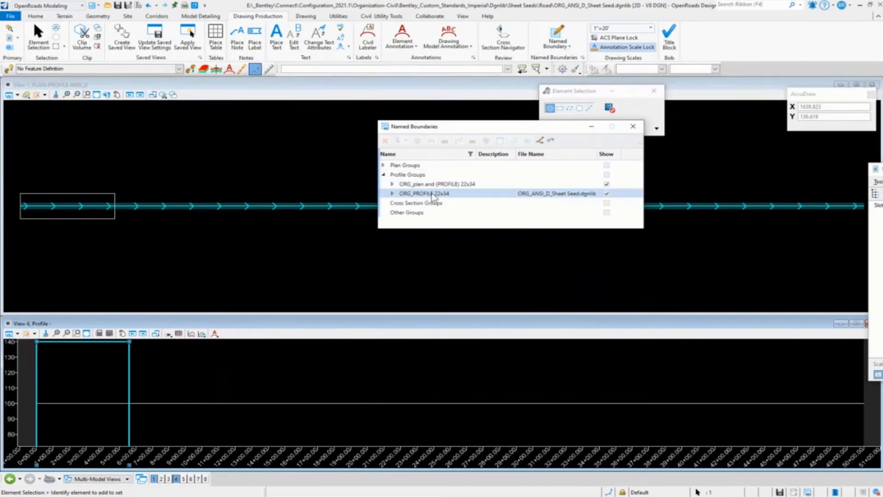
left_click(423, 193)
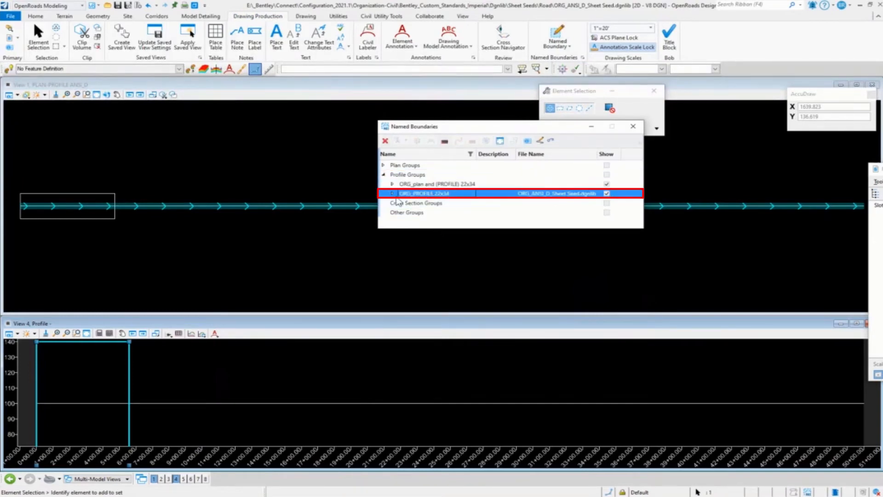
left_click(392, 193)
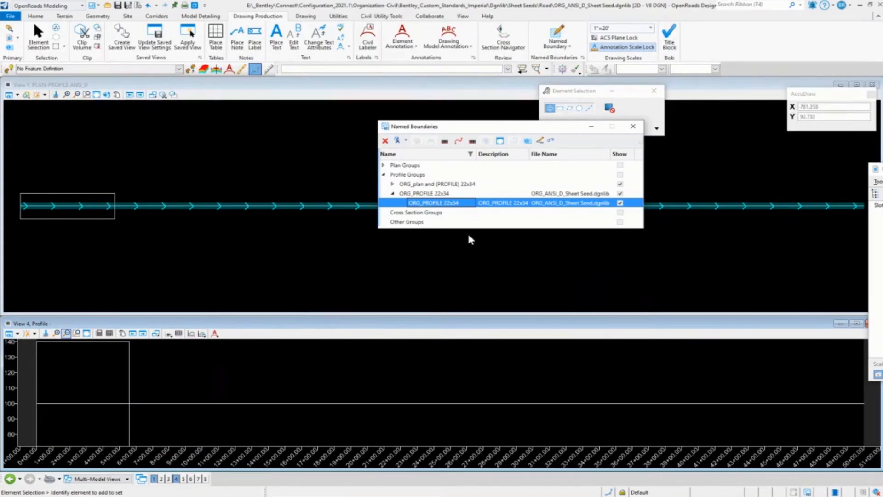
mouse_move(198, 228)
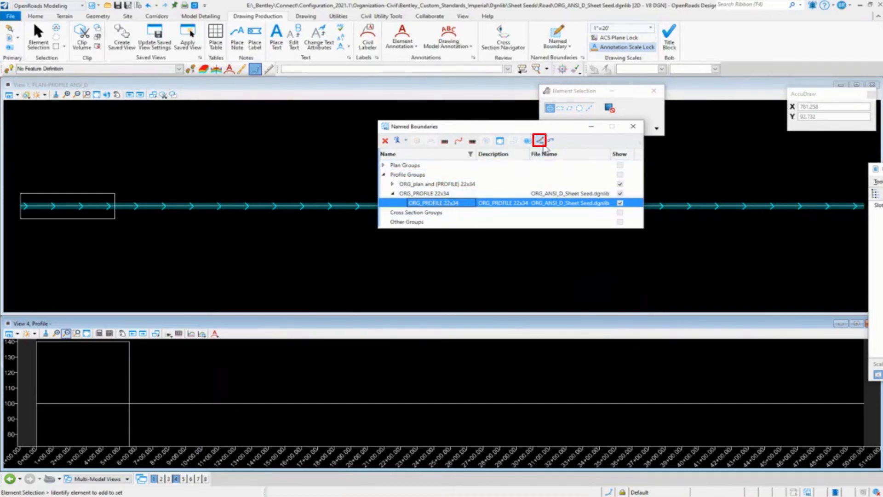
mouse_move(539, 140)
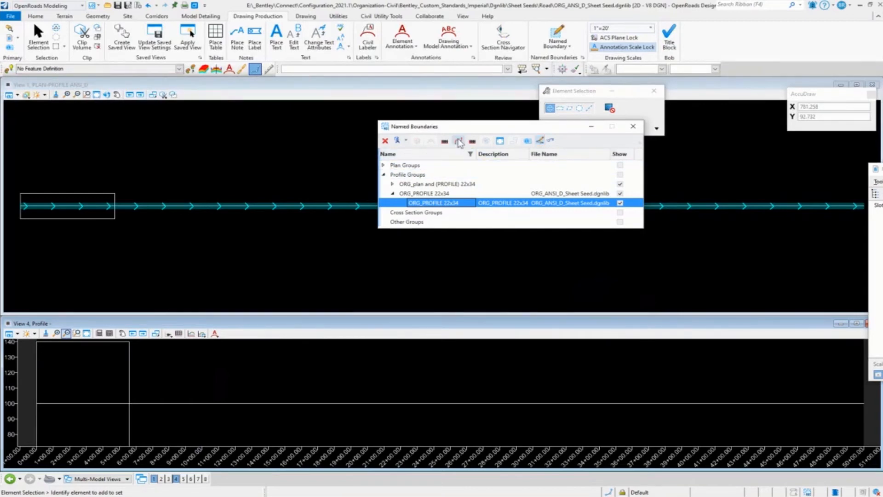
mouse_move(445, 142)
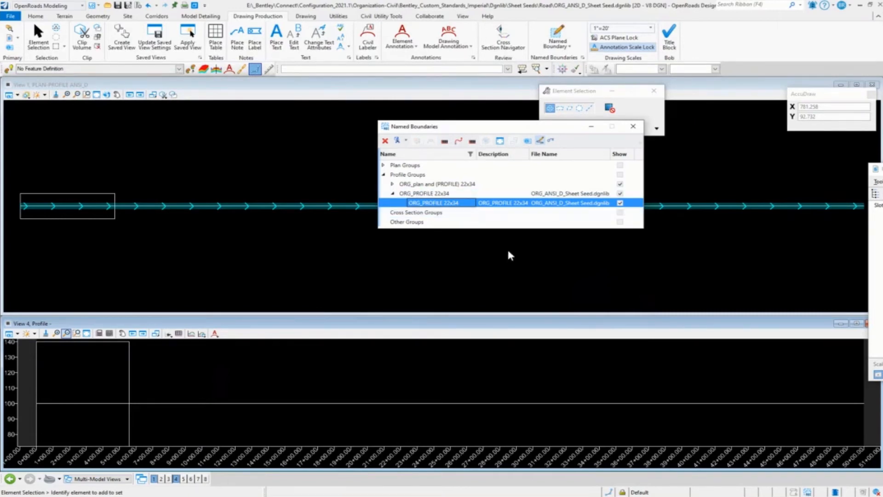
mouse_move(472, 141)
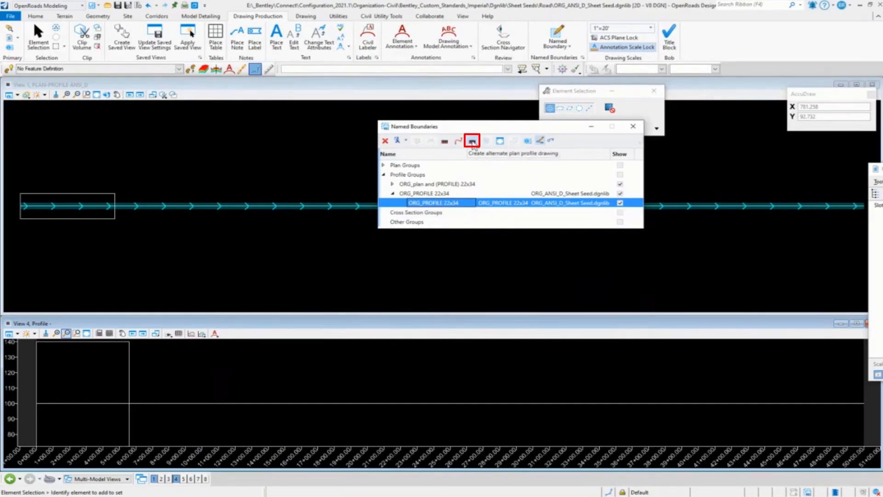
mouse_move(498, 279)
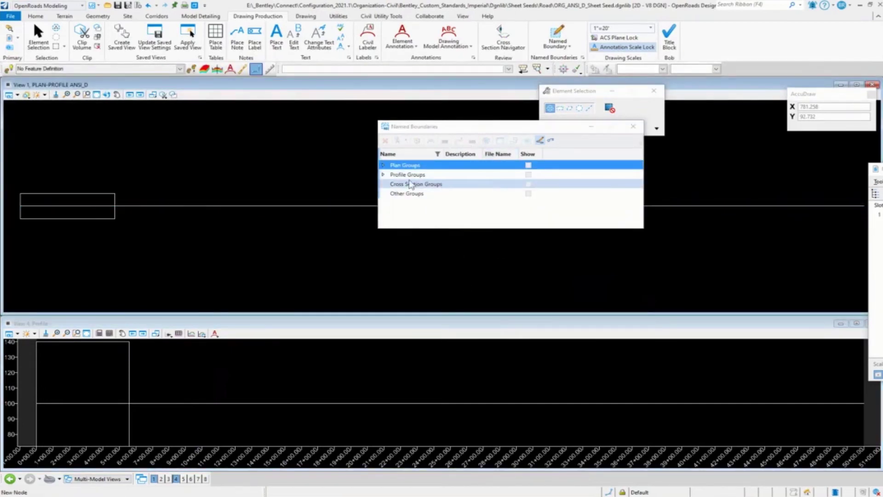
left_click(383, 175)
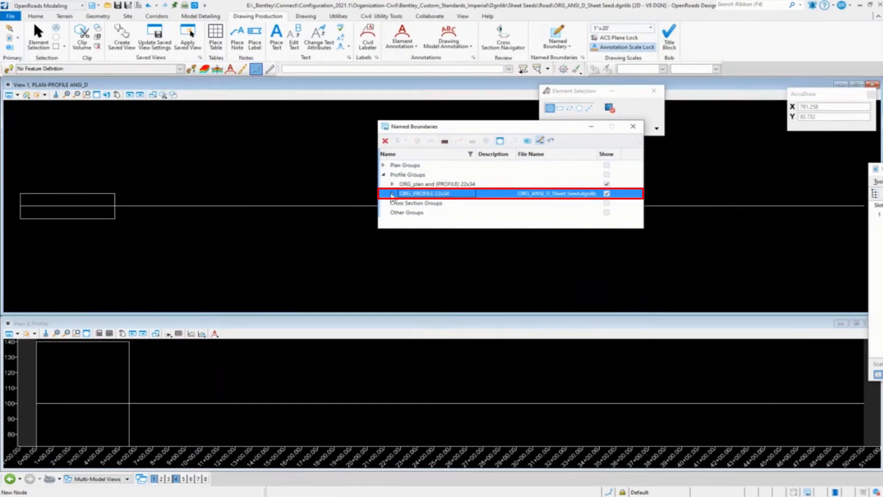
left_click(392, 193)
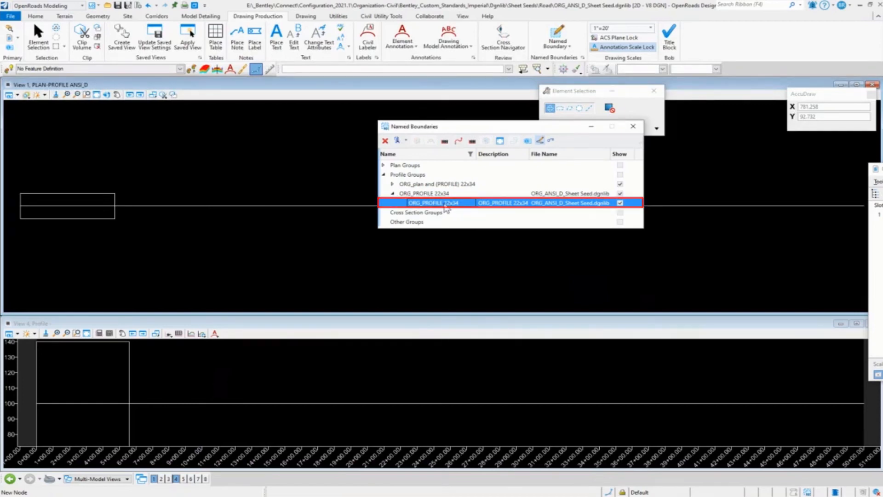
right_click(436, 202)
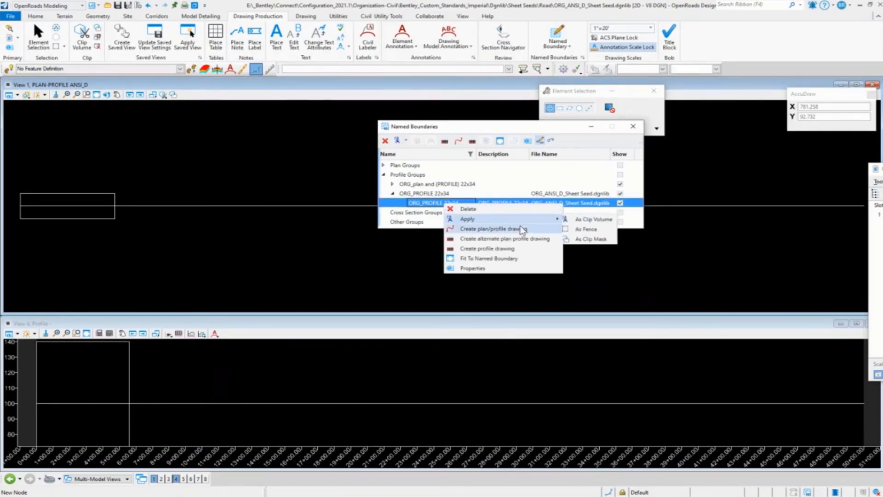
mouse_move(523, 238)
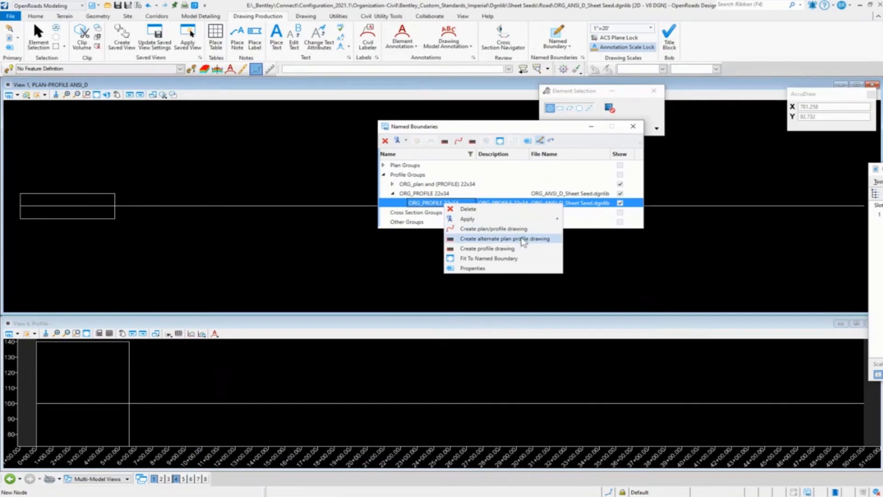
mouse_move(487, 249)
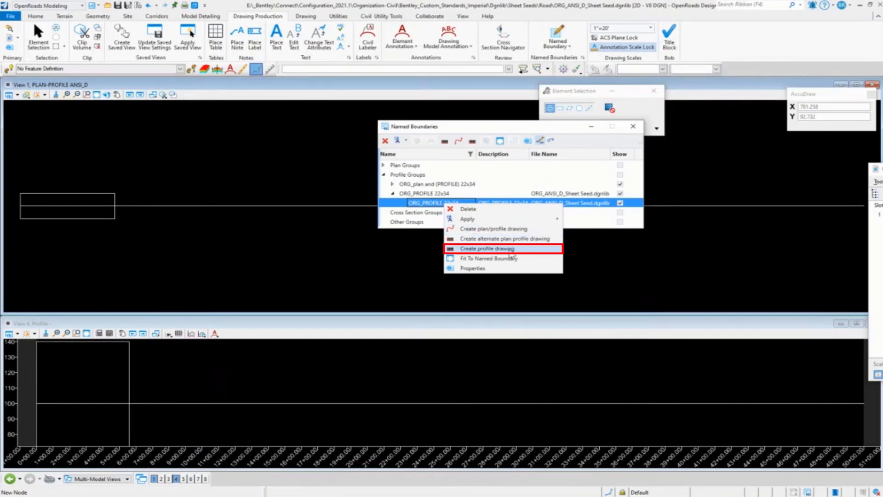
left_click(487, 248)
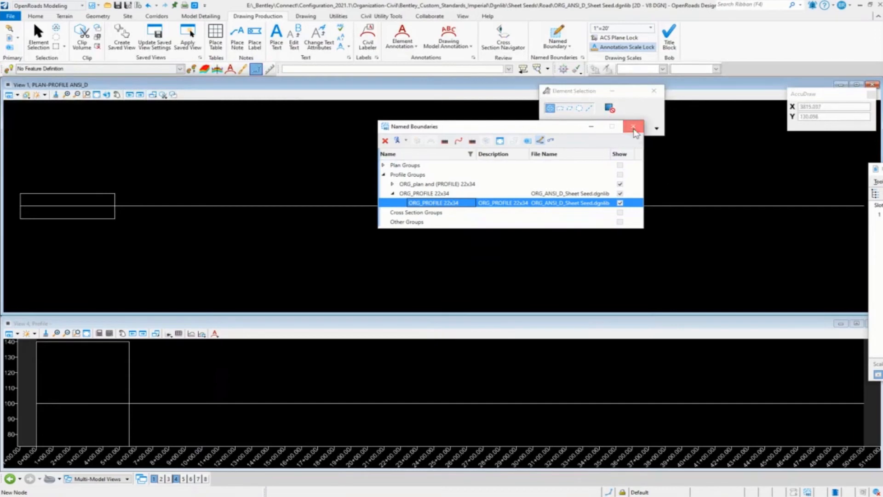
left_click(632, 127)
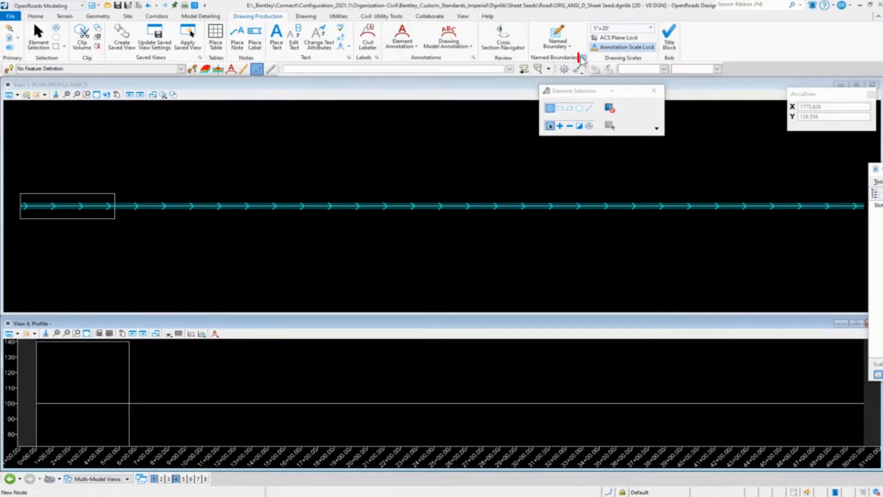
- Delete the old profile named boundary and close the Named Boundaries list
left_click(580, 57)
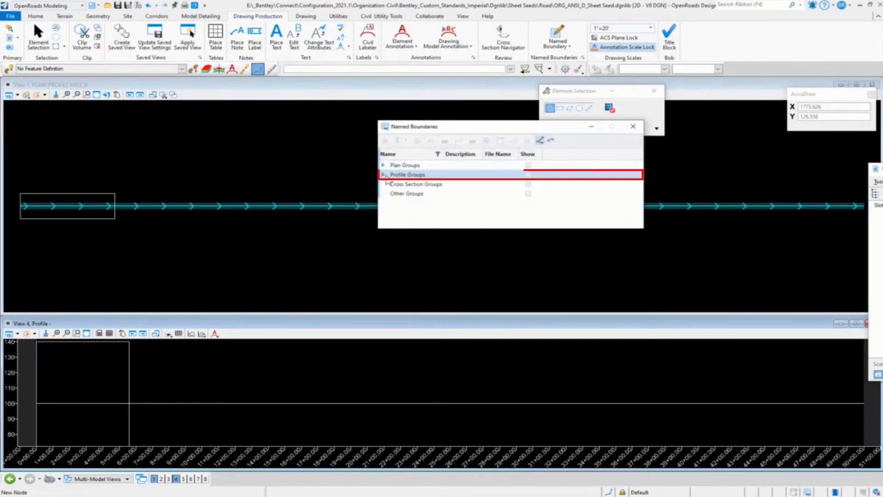
left_click(383, 175)
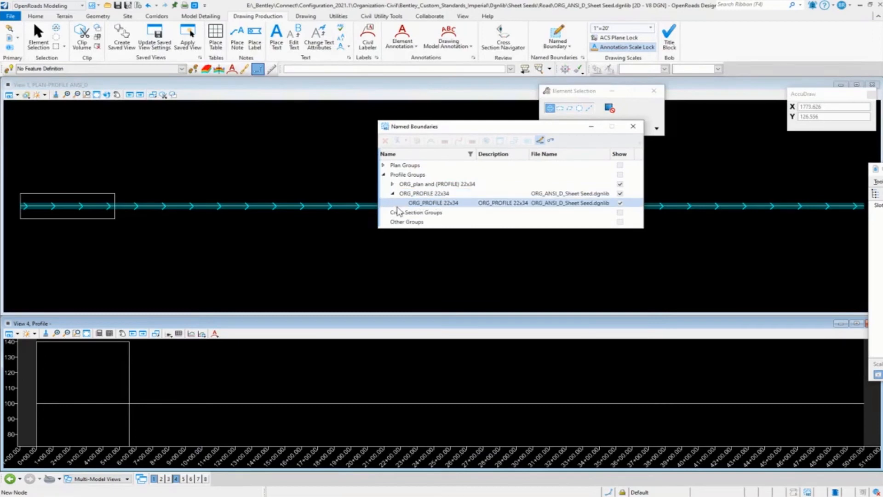
left_click(391, 184)
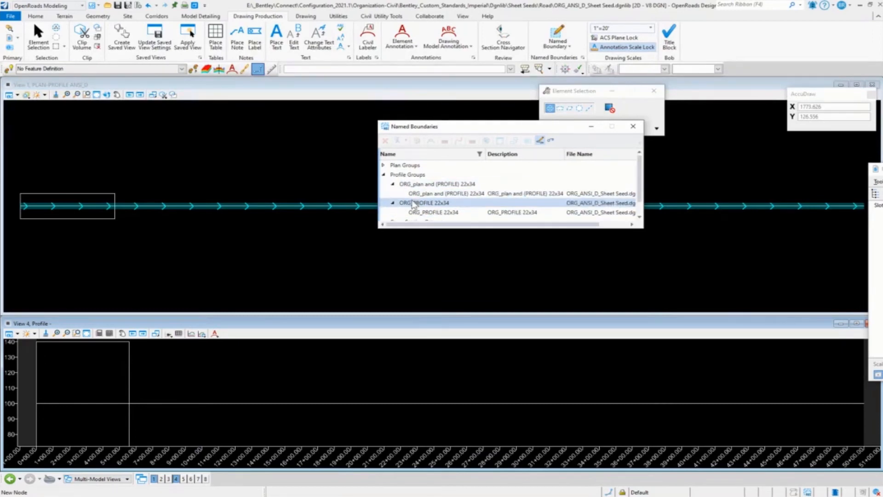
right_click(438, 193)
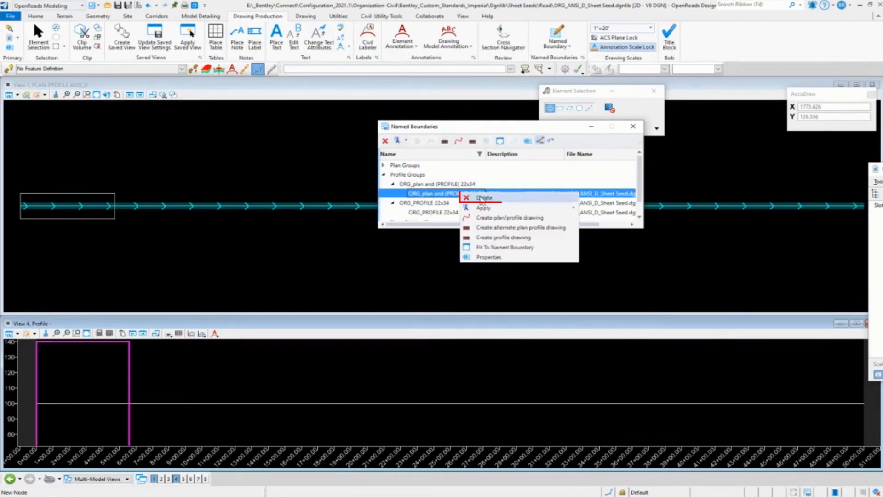
left_click(484, 198)
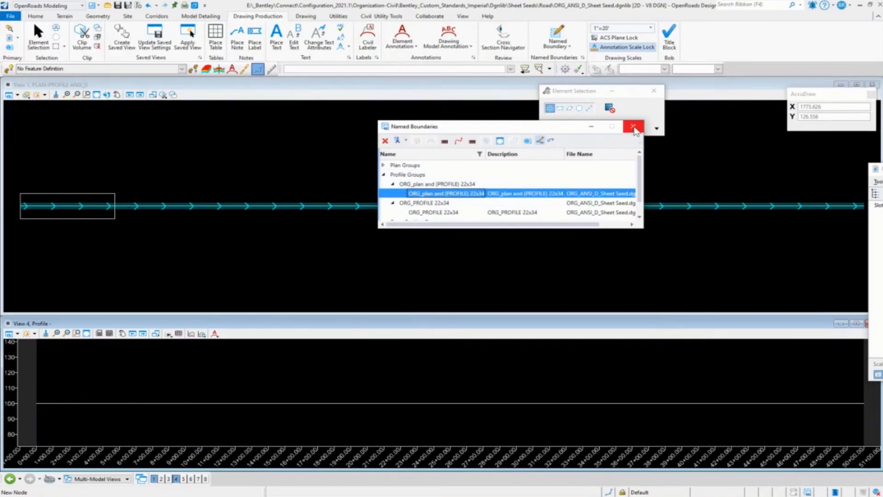
left_click(632, 125)
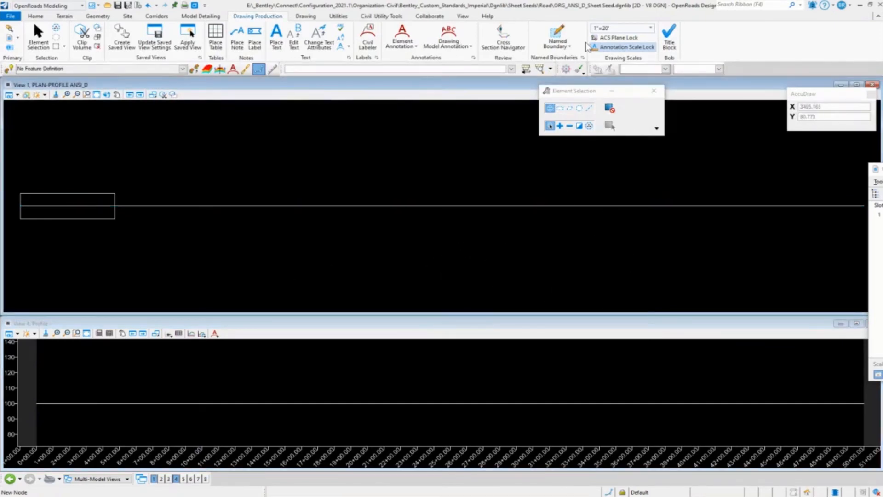
- Place a Civil Profile named boundary in the profile view, bringing up Create Drawing
left_click(555, 37)
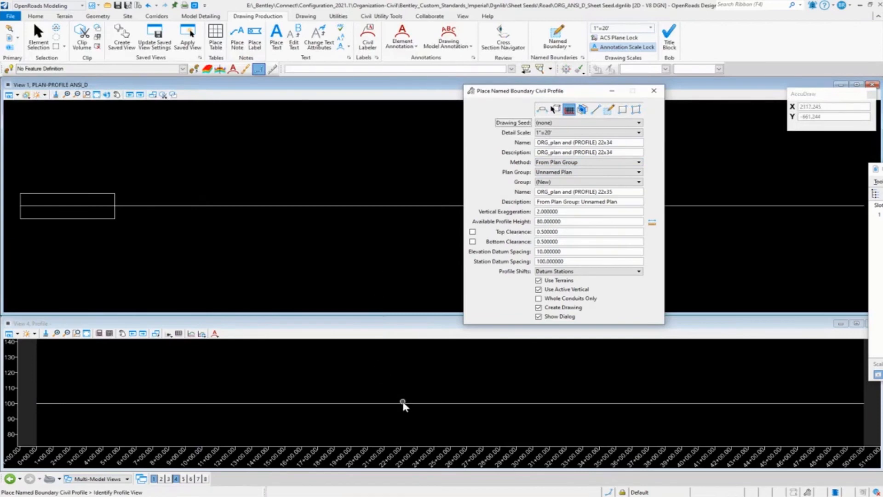
left_click(403, 401)
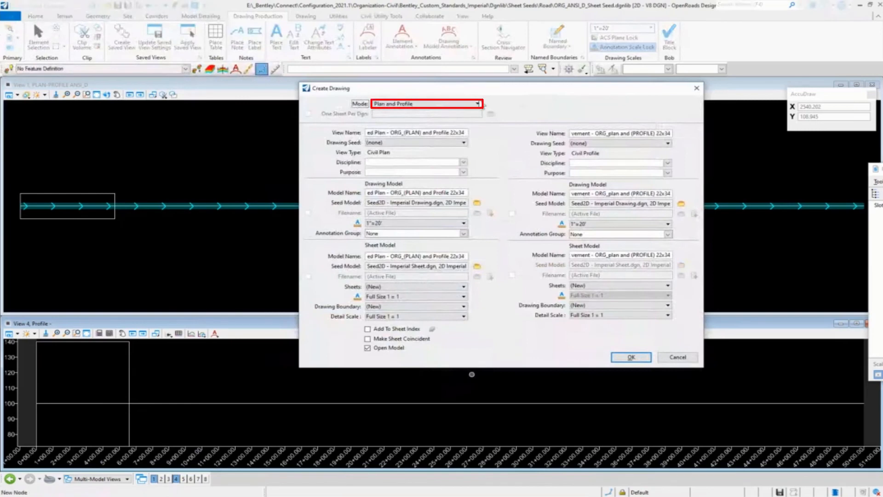
- Set the drawing to Profile mode, Civil discipline, Profile purpose with Profile Grid annotation
left_click(476, 103)
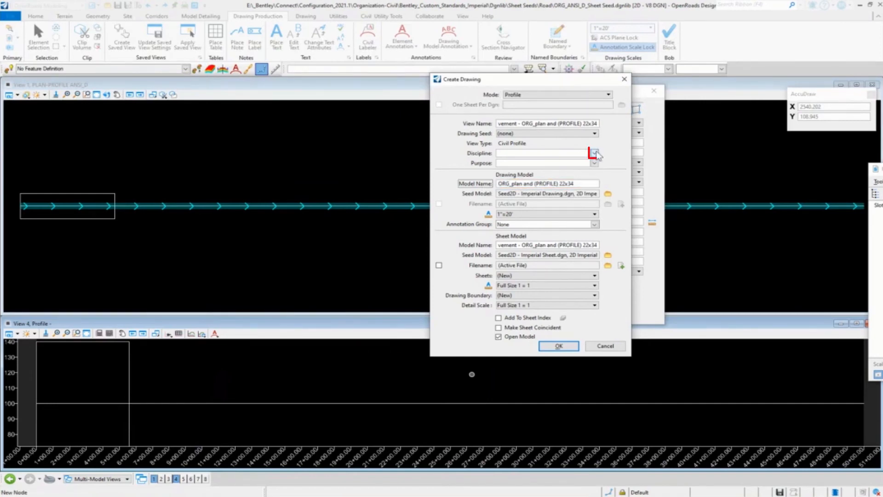
left_click(594, 163)
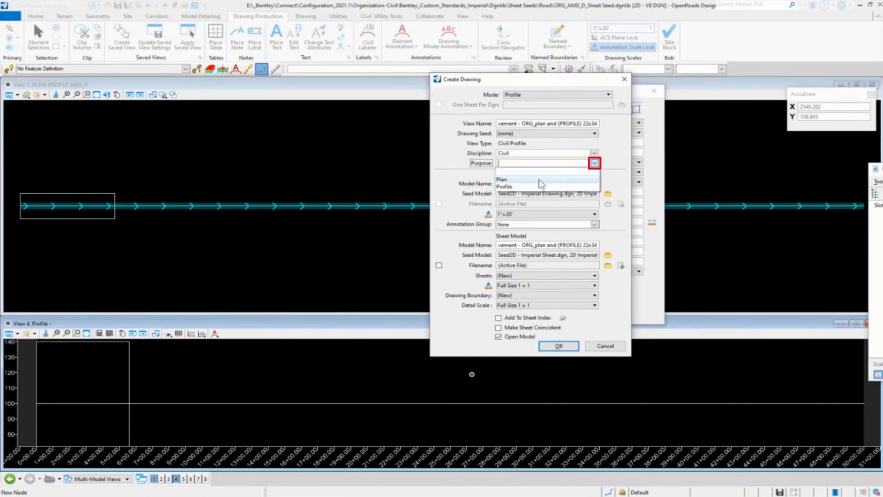
left_click(504, 185)
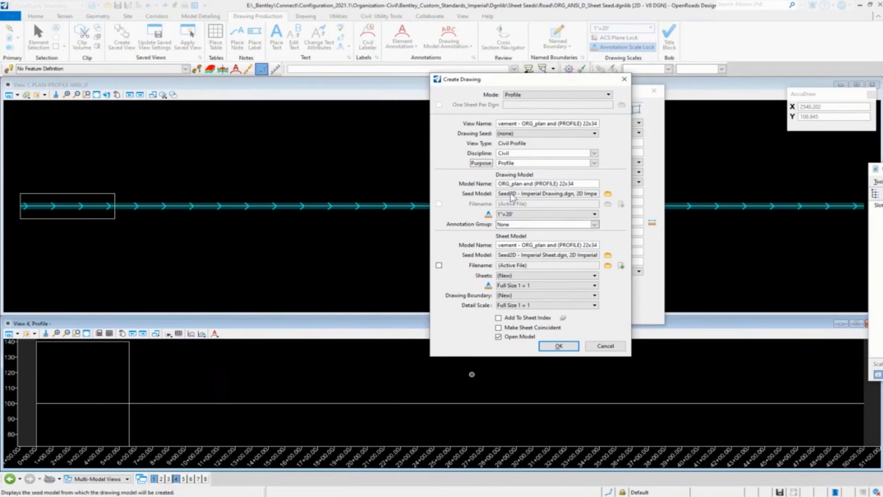
left_click(594, 224)
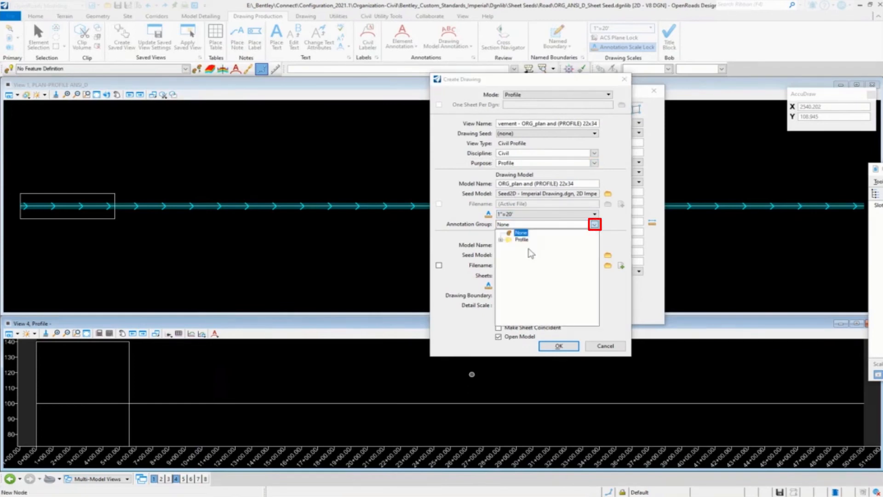
left_click(515, 239)
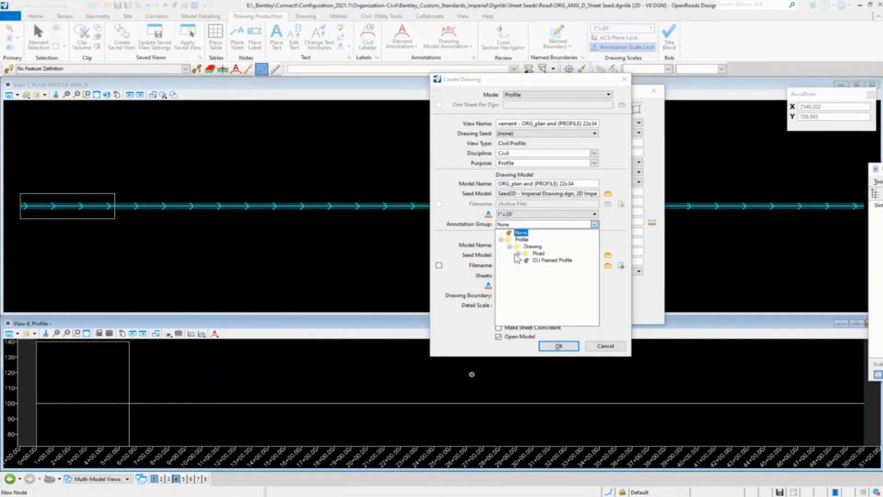
left_click(518, 253)
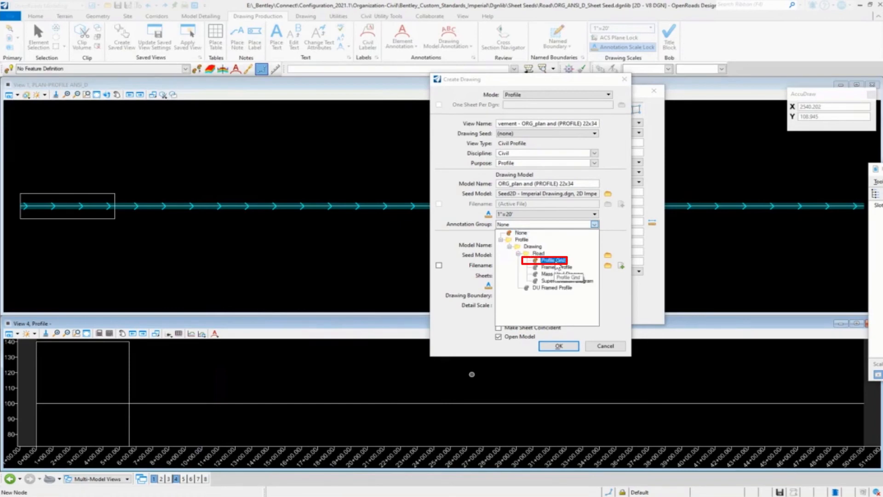
left_click(549, 259)
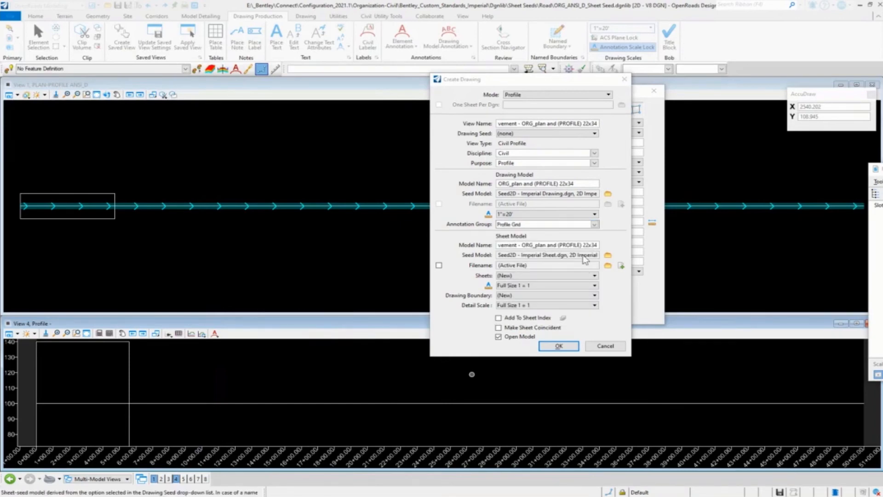
- Target the existing ORG_plan and Profile 22x34 sheet for the drawing
left_click(595, 276)
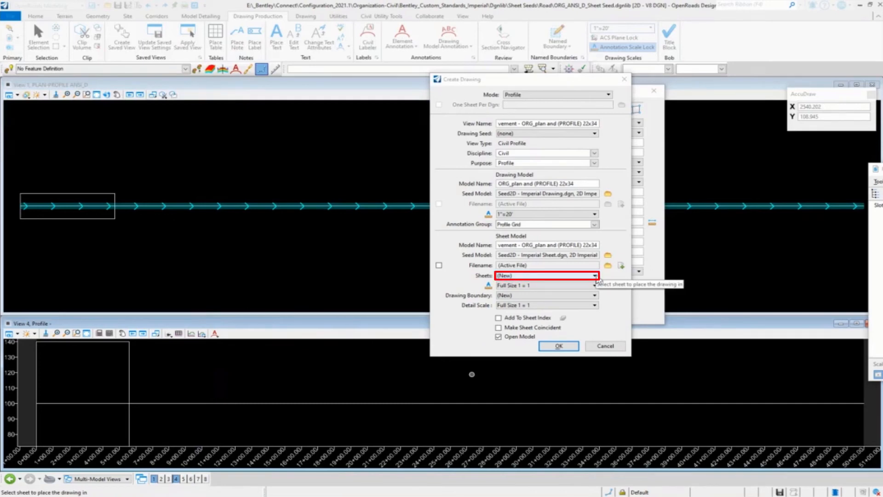
left_click(594, 276)
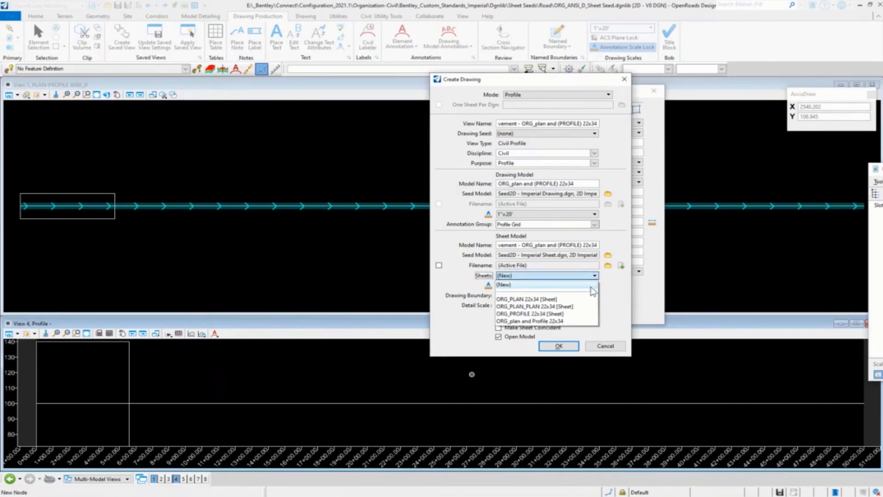
mouse_move(582, 309)
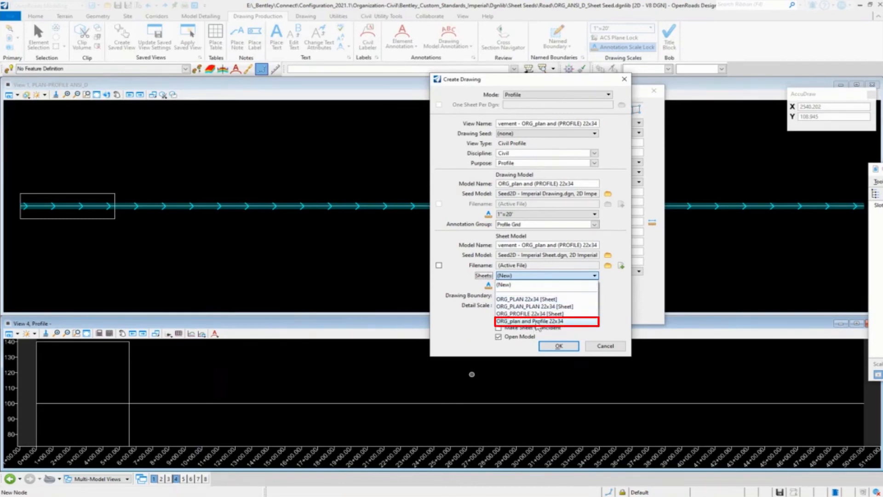
left_click(530, 321)
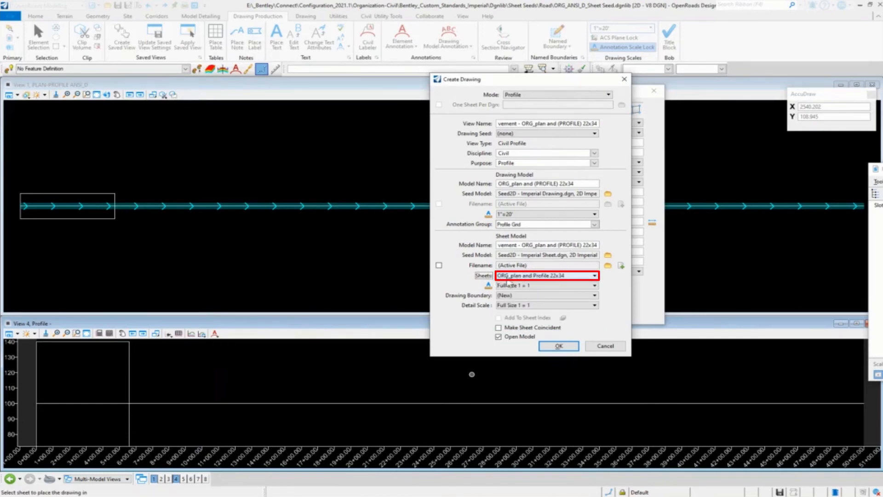
mouse_move(557, 277)
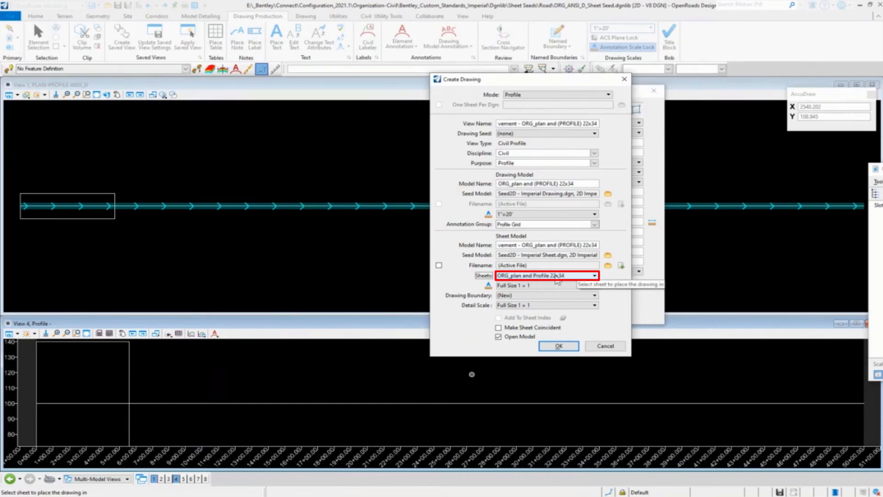
left_click(595, 304)
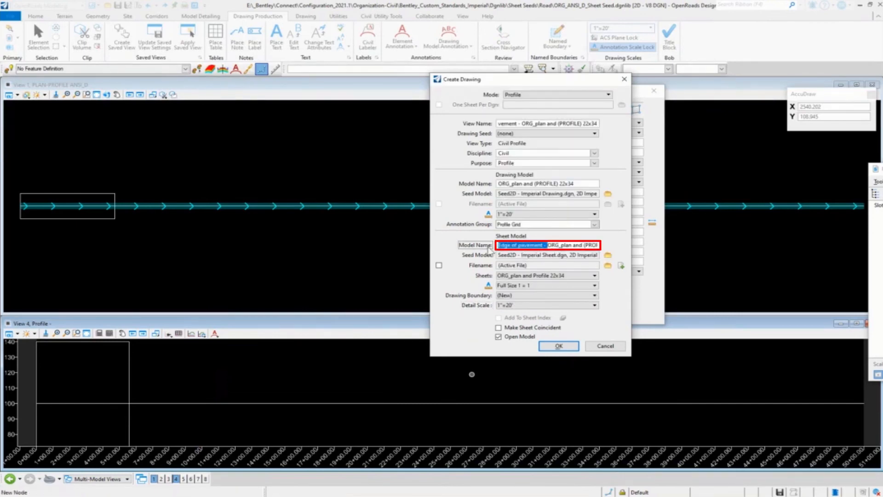
mouse_move(620, 290)
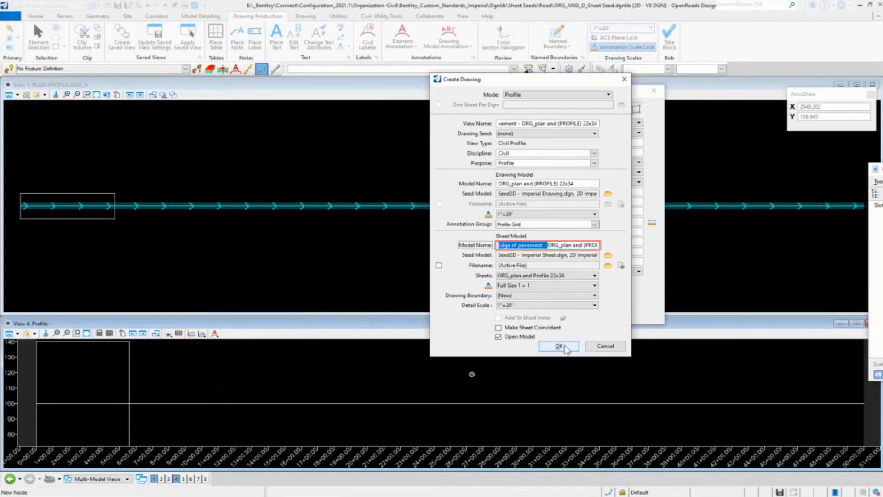
- Create the profile drawing, opening the ORG_plan and Profile 22x34 sheet
left_click(558, 346)
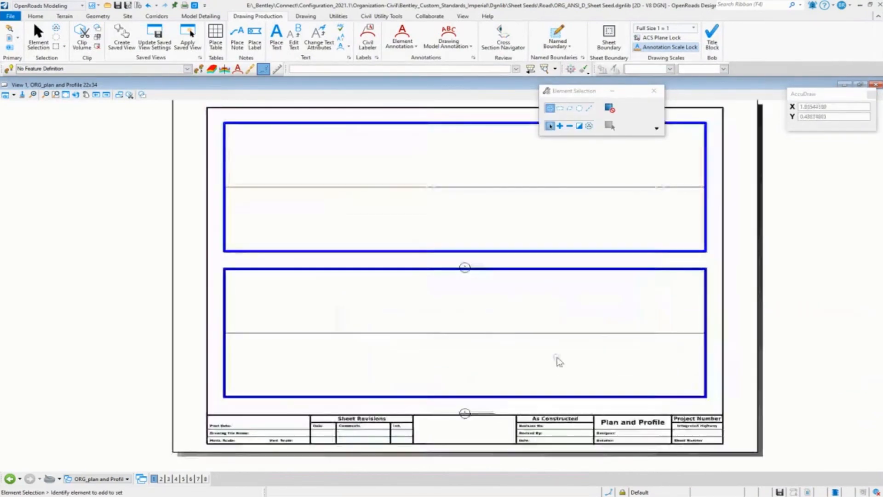
- Select both sheet boundary shapes and set their level display off
left_click_drag(557, 361, 172, 233)
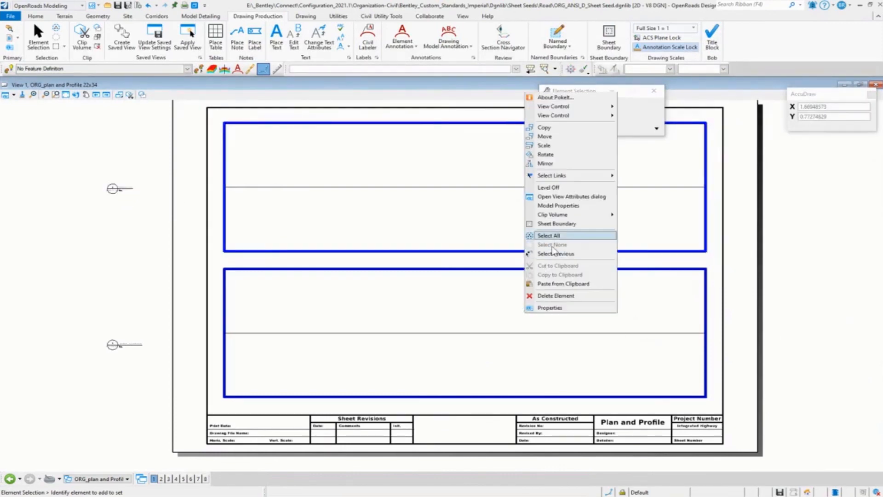
mouse_move(568, 188)
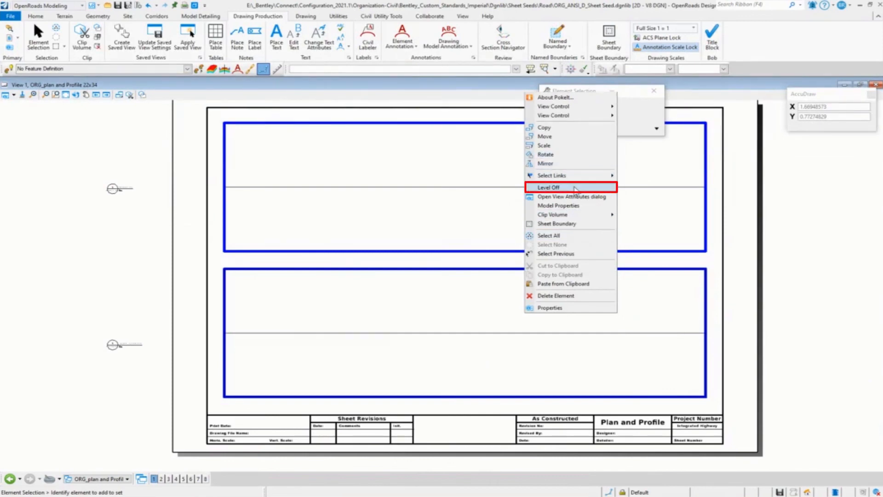
left_click(548, 187)
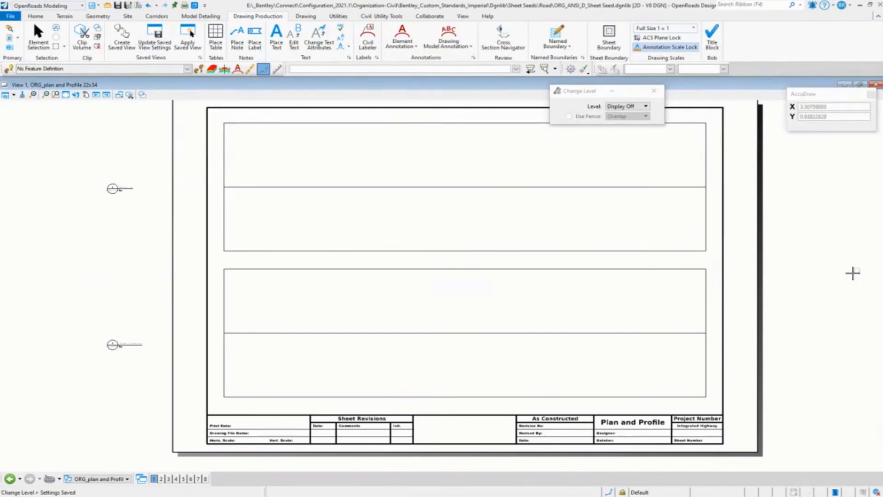
mouse_move(838, 228)
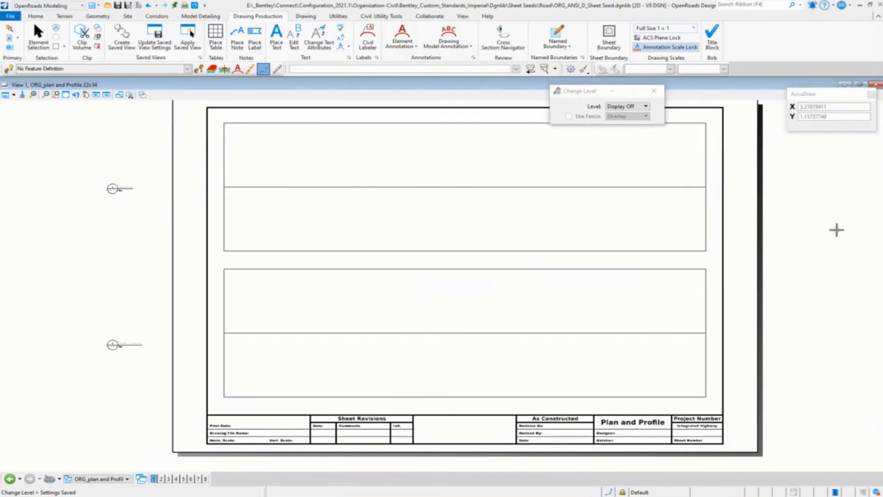